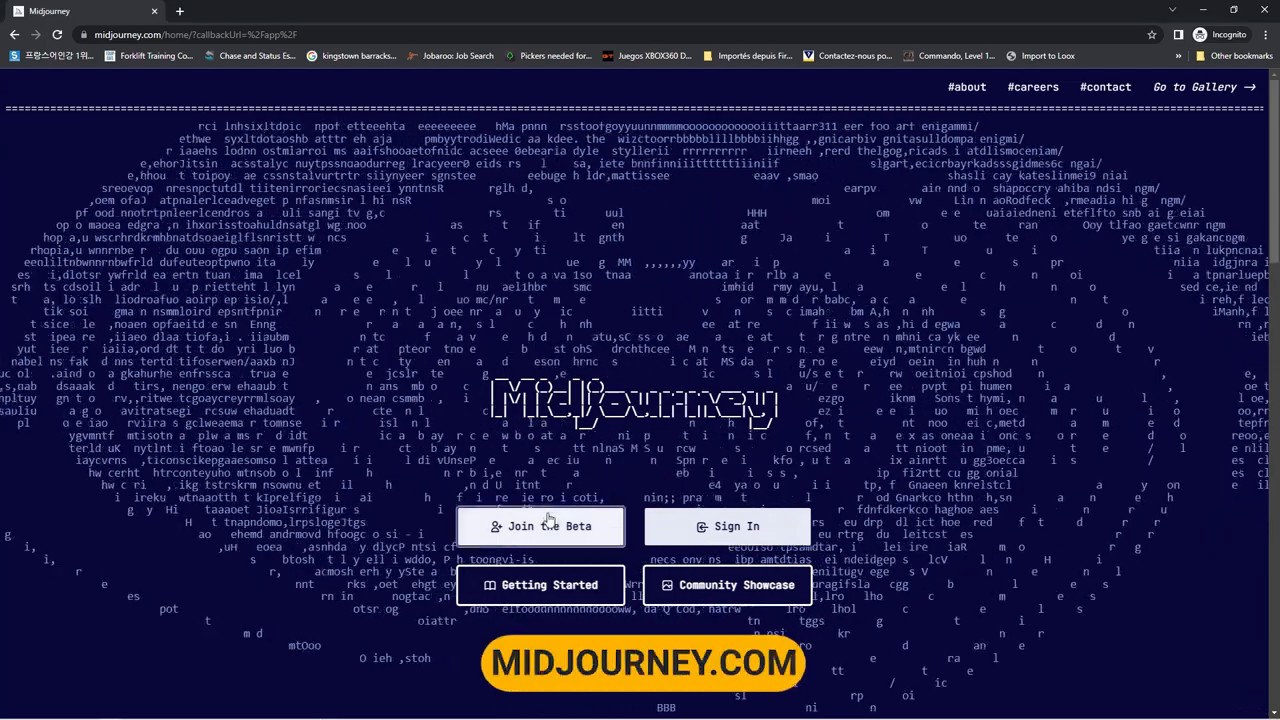
- Accept the Midjourney beta invitation so the Discord invite page opens
{"action": "left_click", "coordinate": [540, 526]}
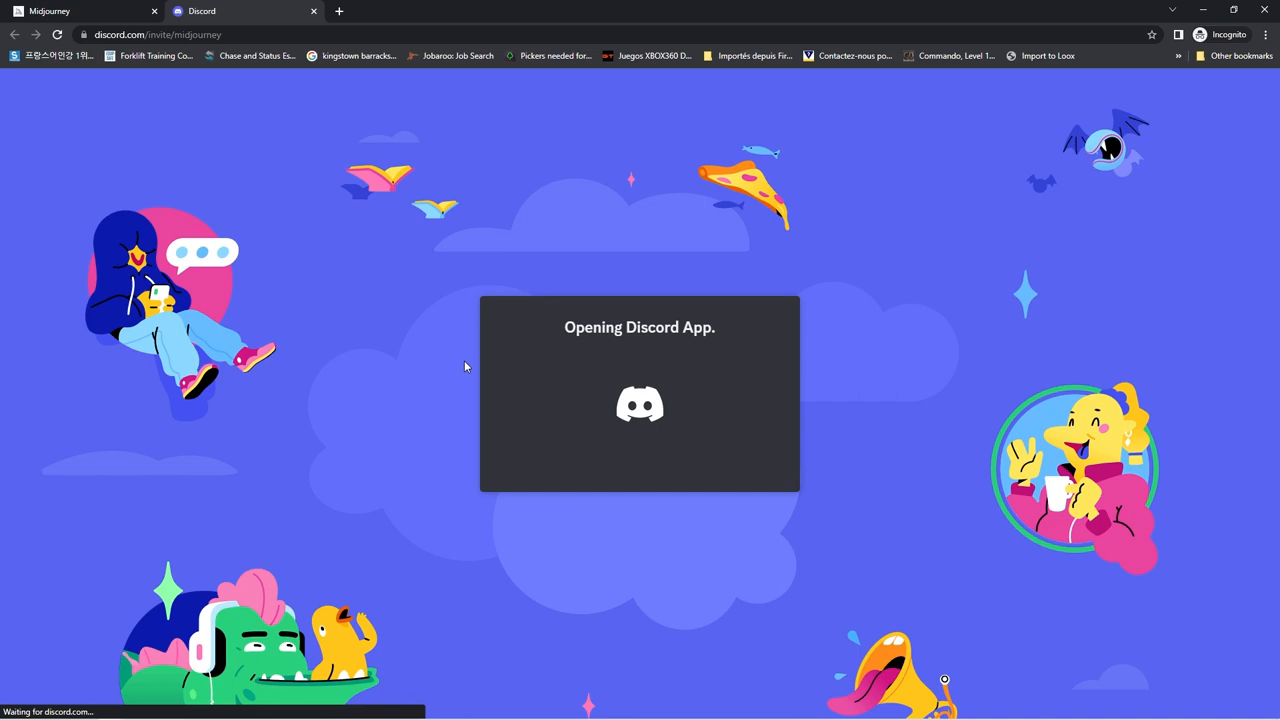
{"action": "mouse_move", "coordinate": [428, 340]}
{"action": "type", "text": "my"}
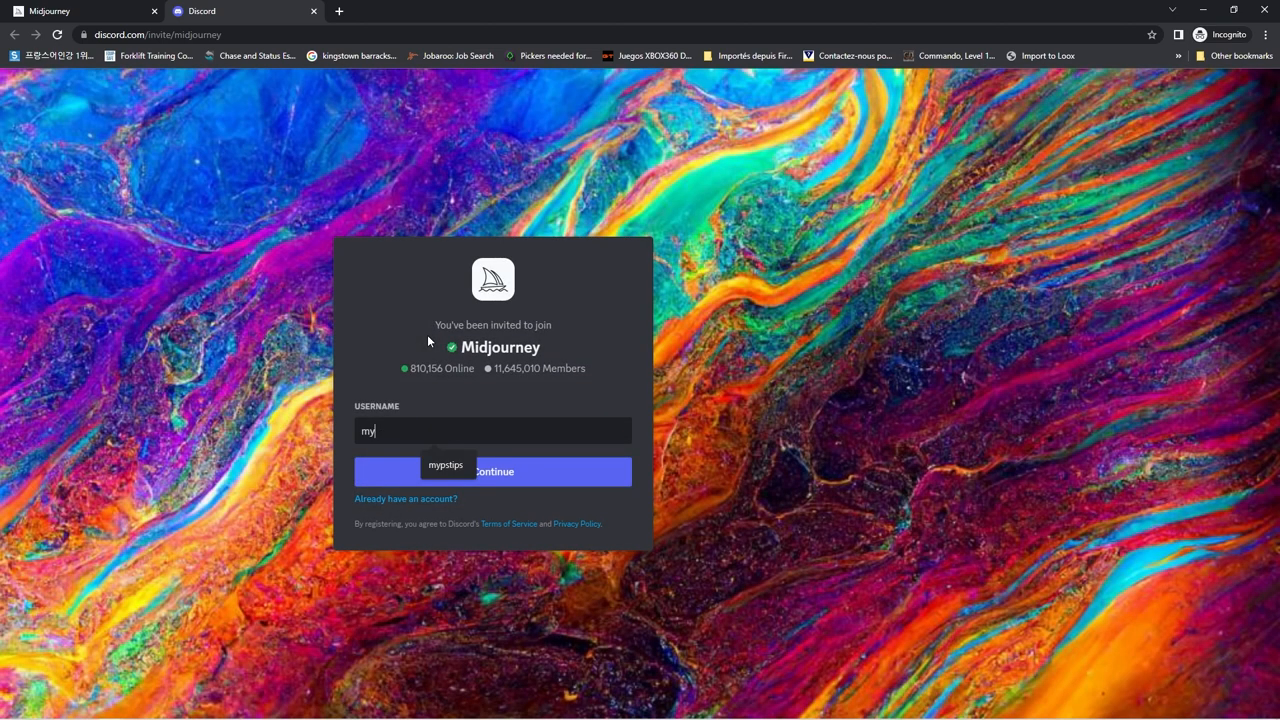
- Join the Midjourney server under a new username and pass the 'I am human' check
{"action": "type", "text": "p"}
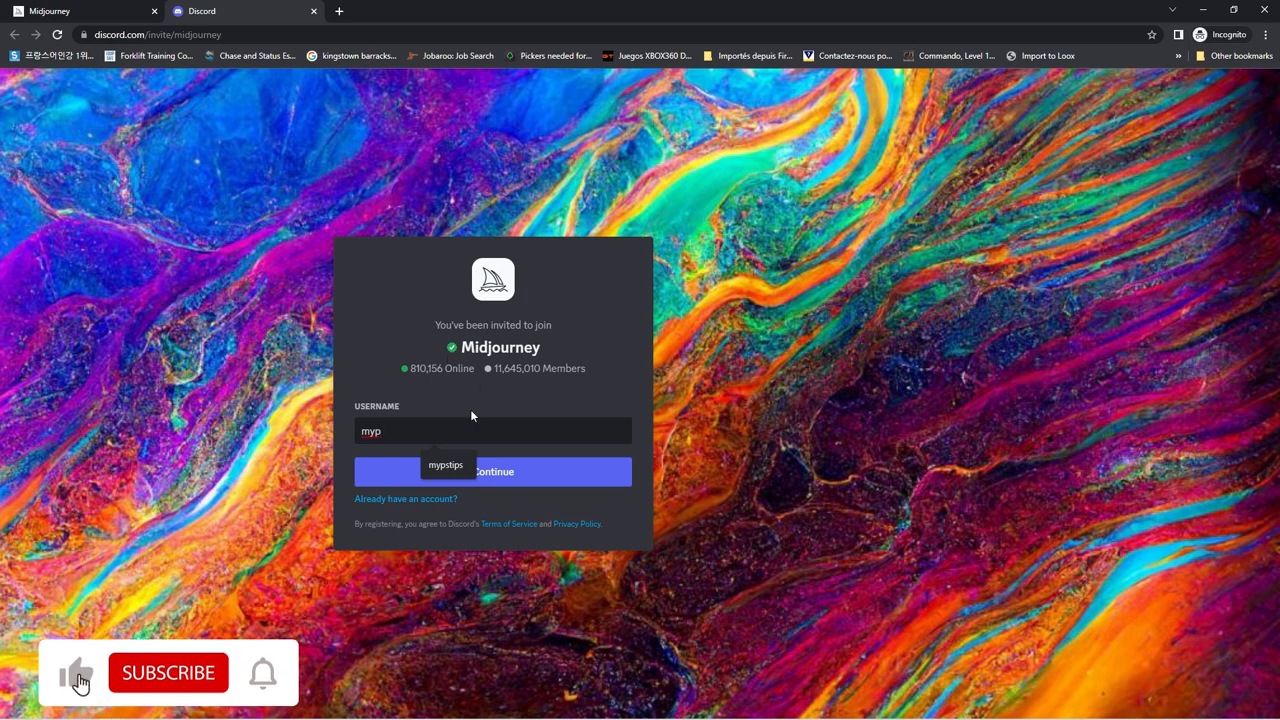
{"action": "left_click", "coordinate": [492, 472]}
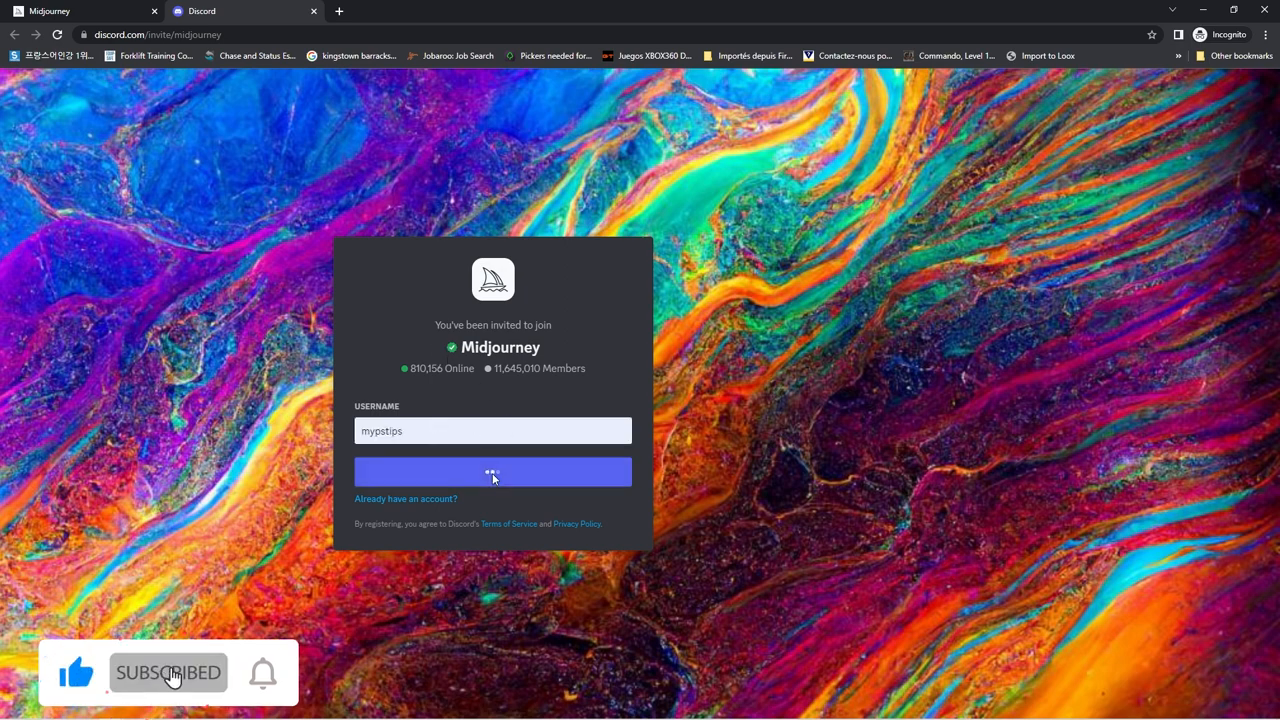
{"action": "left_click", "coordinate": [492, 472]}
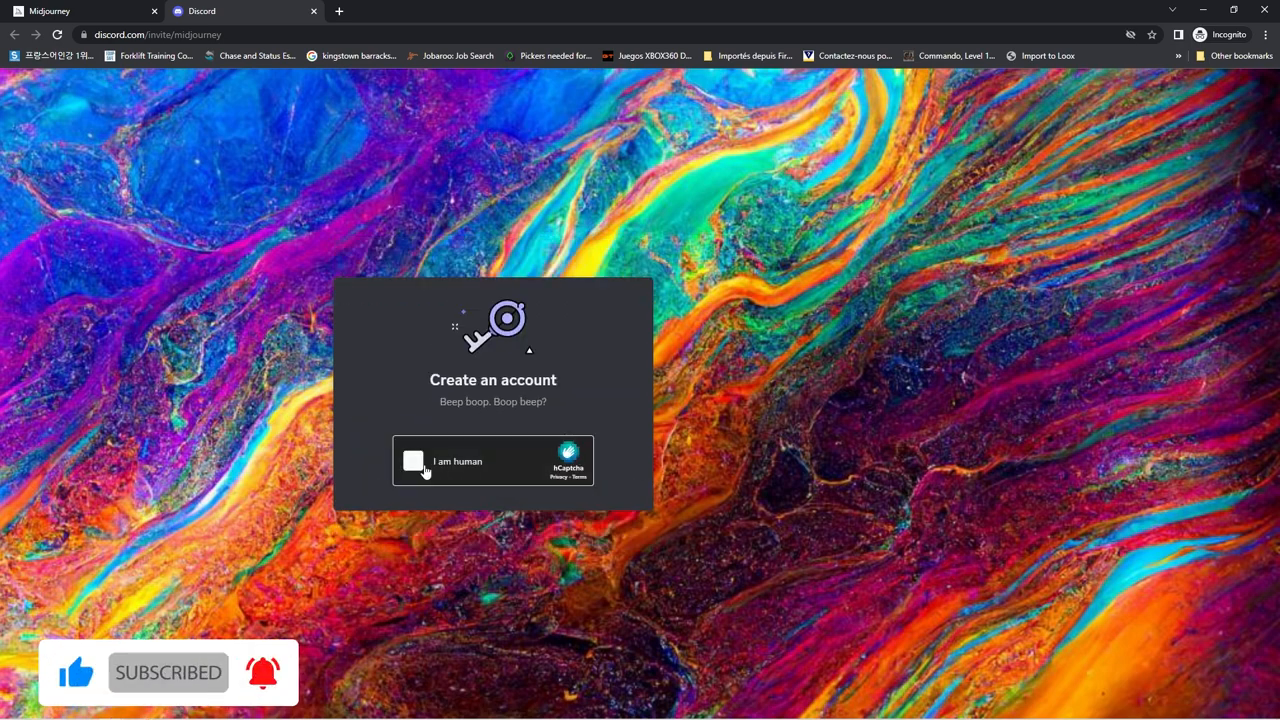
{"action": "left_click", "coordinate": [414, 460]}
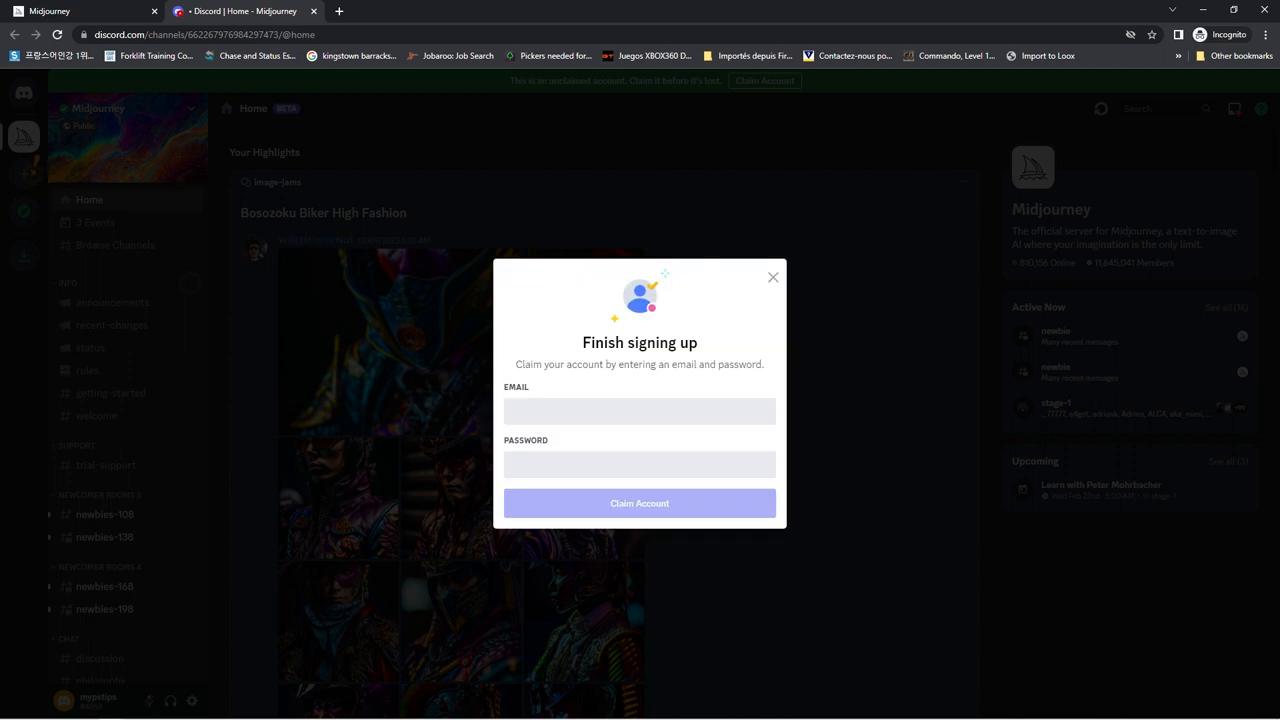
- Claim the Discord account with an email ending in .com and a password
{"action": "type", "text": ".com"}
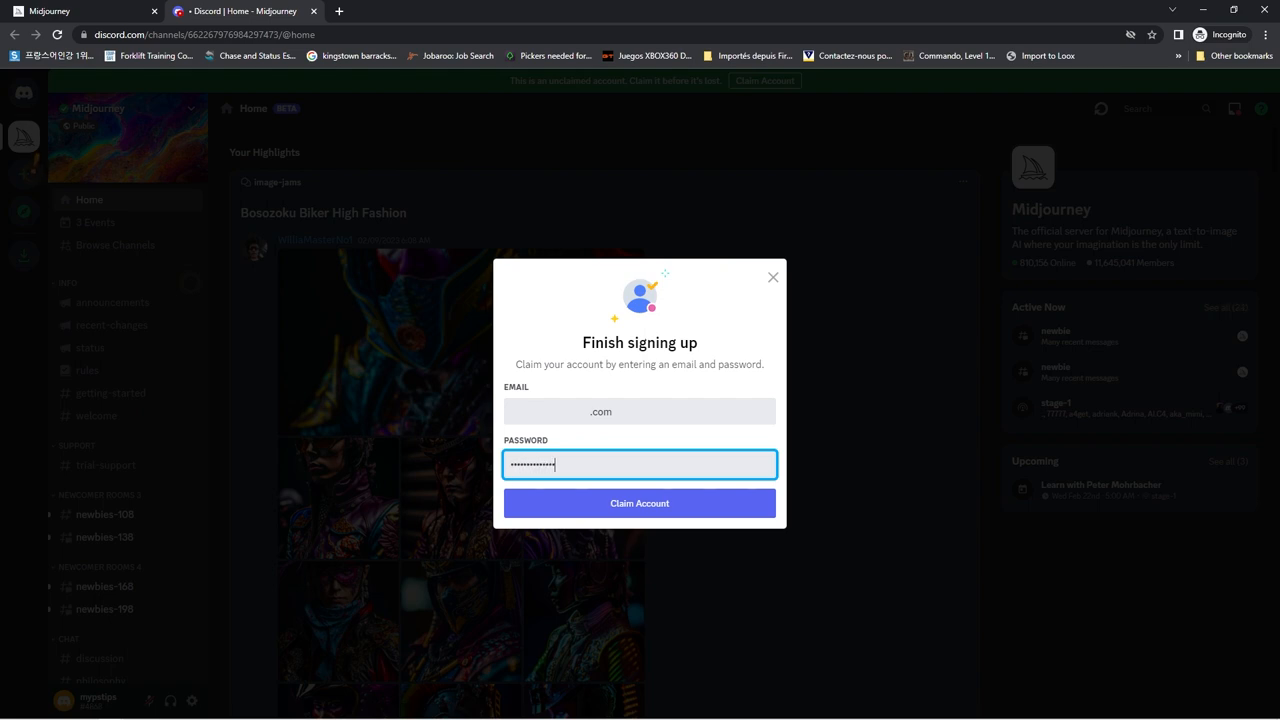
{"action": "left_click", "coordinate": [640, 504]}
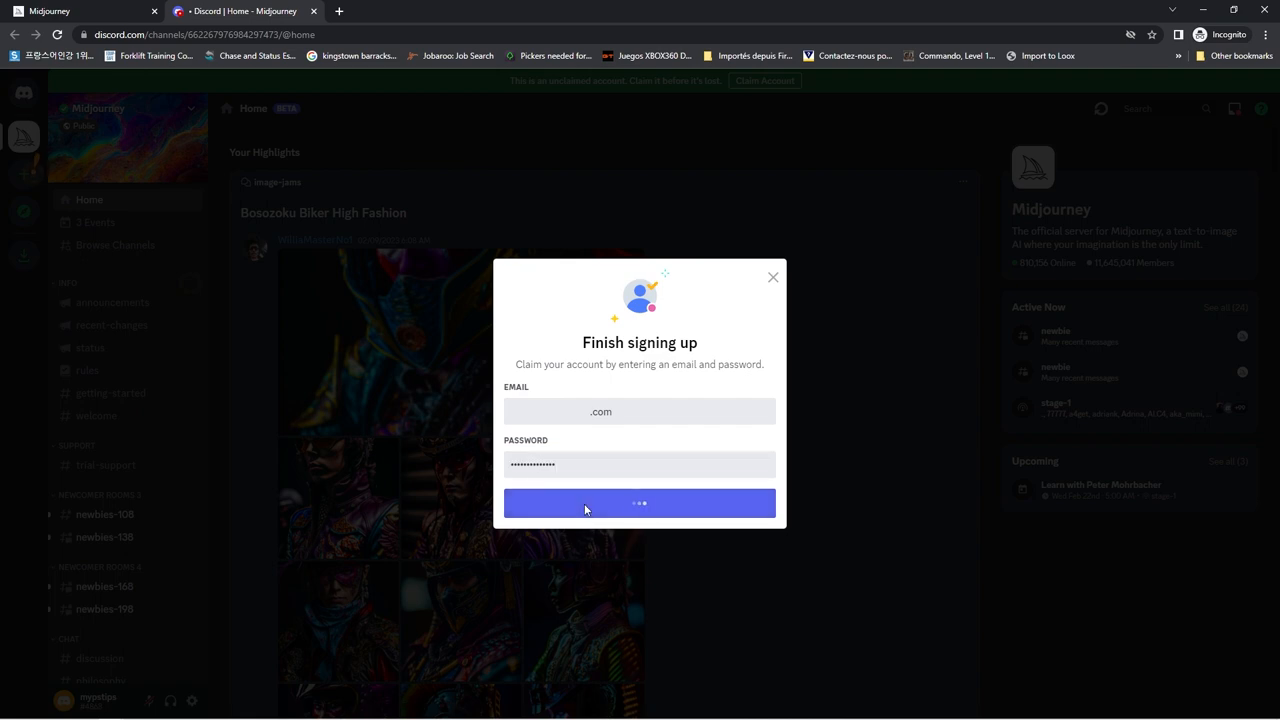
- Create a personal server from scratch for friends, keeping the suggested name 'mypstips's server'
{"action": "left_click", "coordinate": [640, 502]}
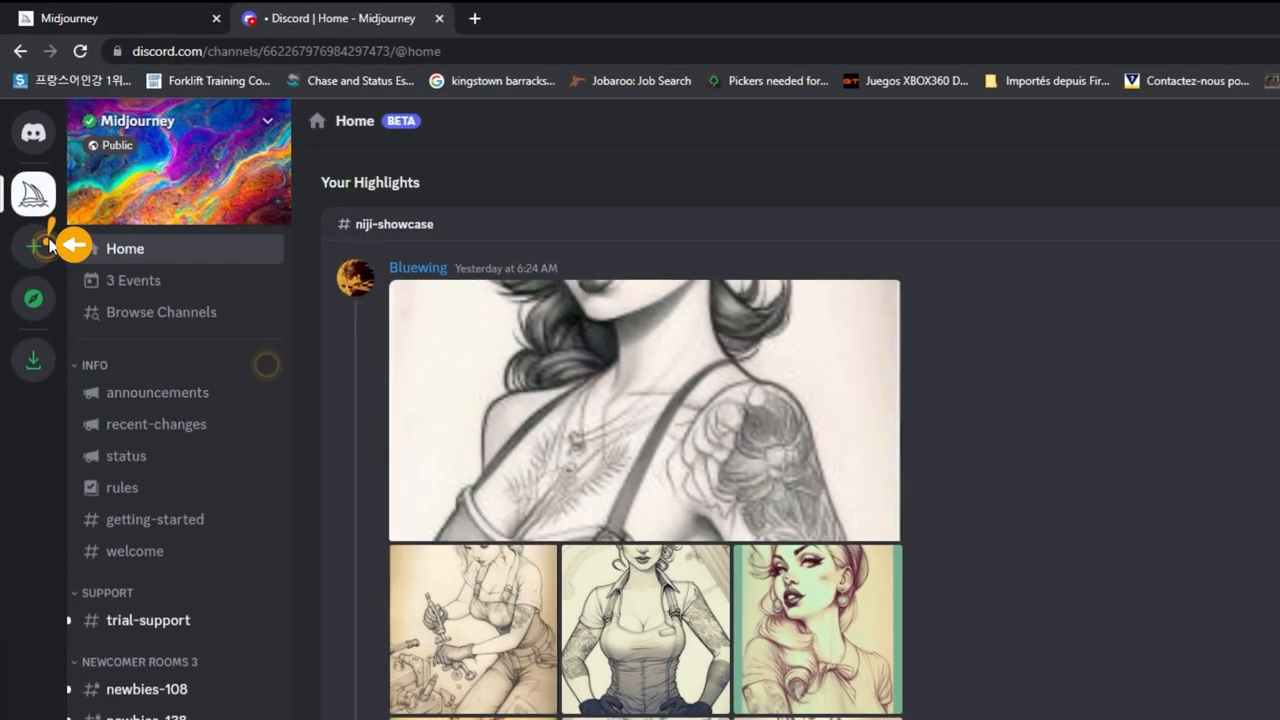
{"action": "left_click", "coordinate": [32, 246]}
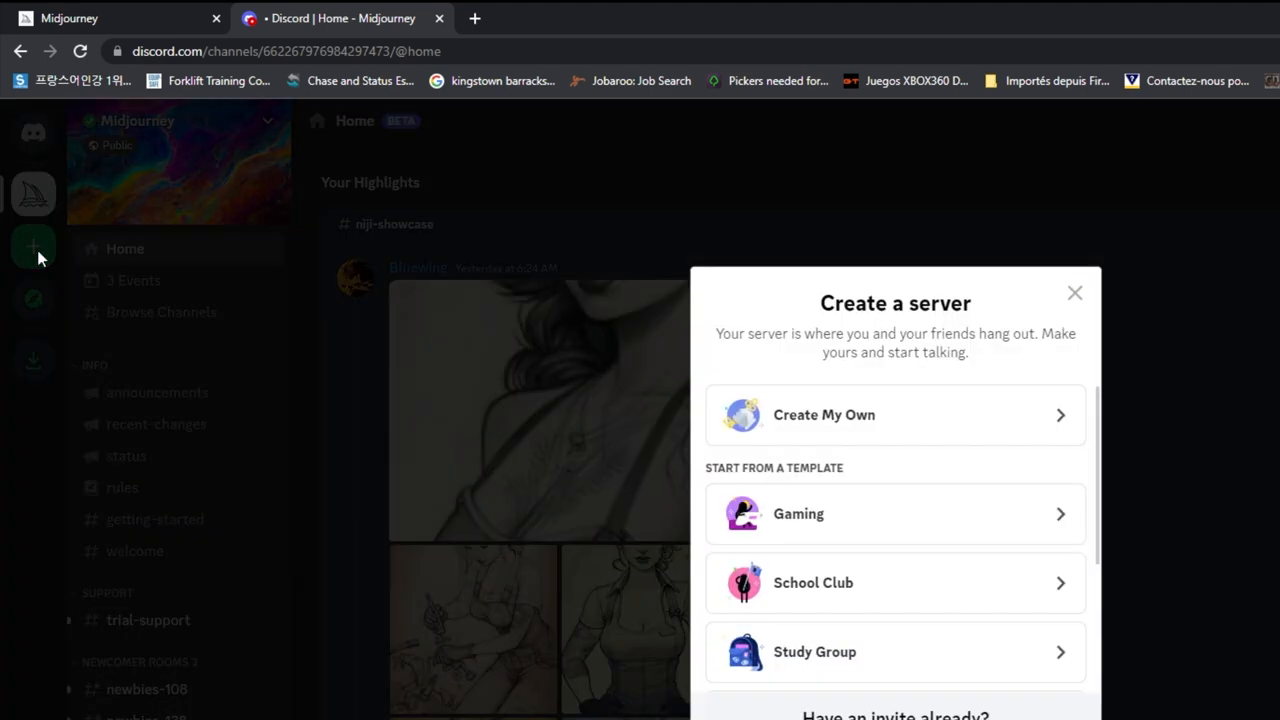
{"action": "left_click", "coordinate": [894, 414]}
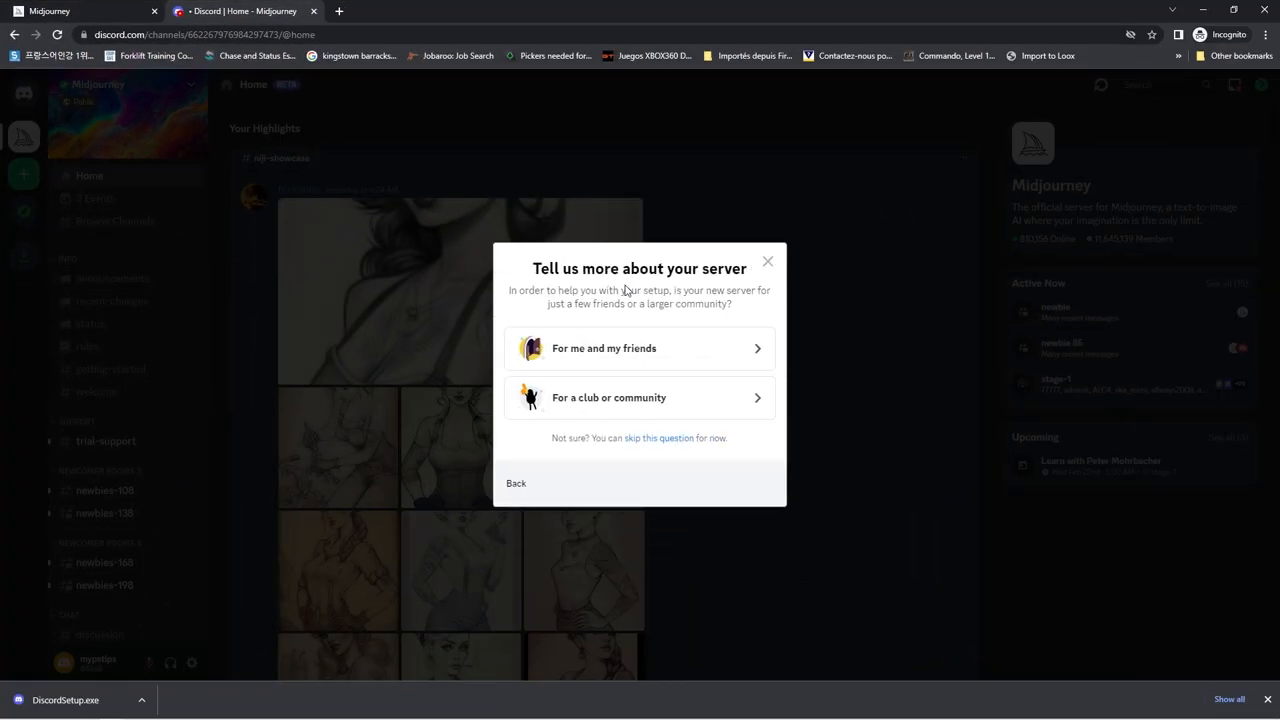
{"action": "left_click", "coordinate": [604, 348]}
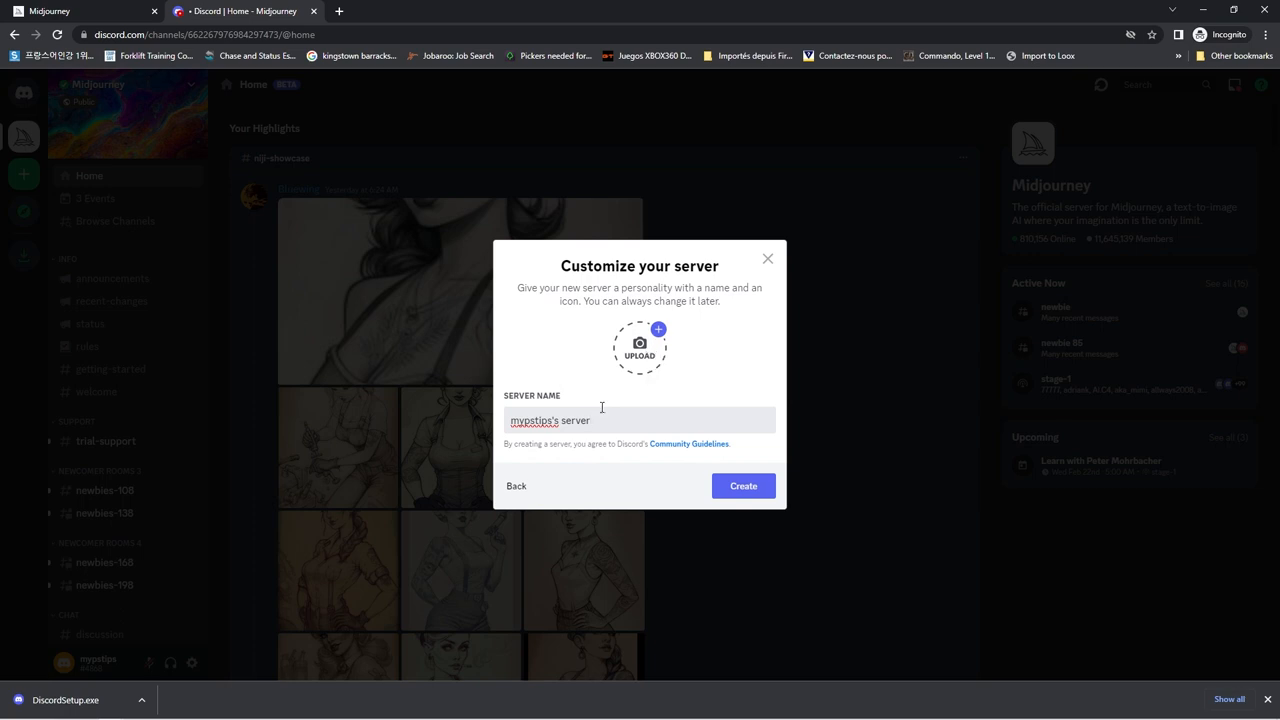
{"action": "left_click", "coordinate": [744, 486]}
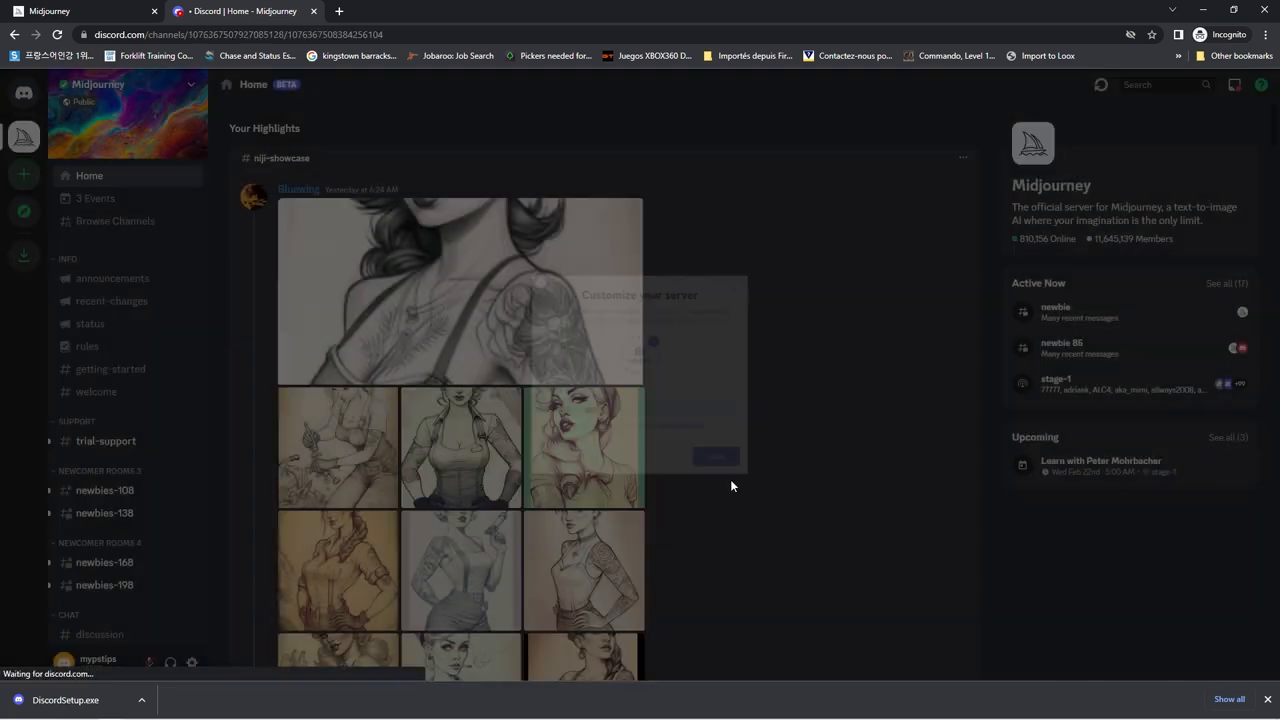
{"action": "left_click", "coordinate": [24, 136]}
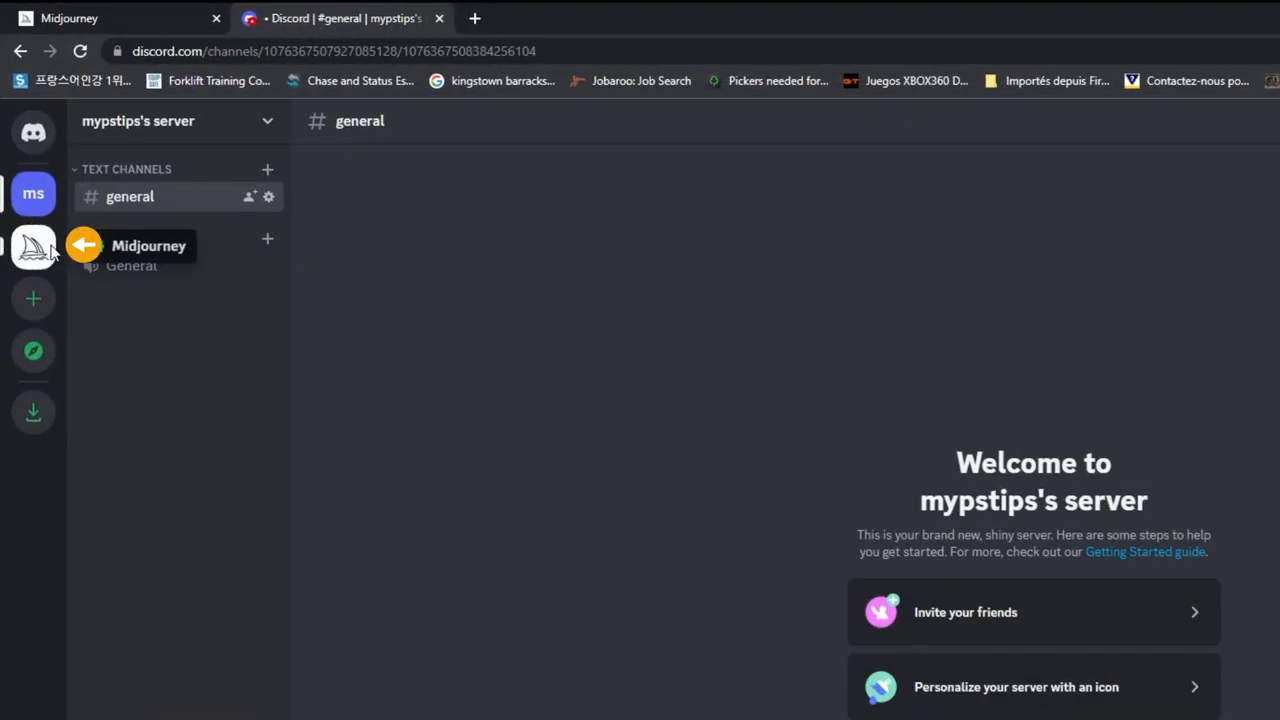
- Find the Midjourney Bot in the newbies-108 member list and start adding it to a server
{"action": "left_click", "coordinate": [32, 248]}
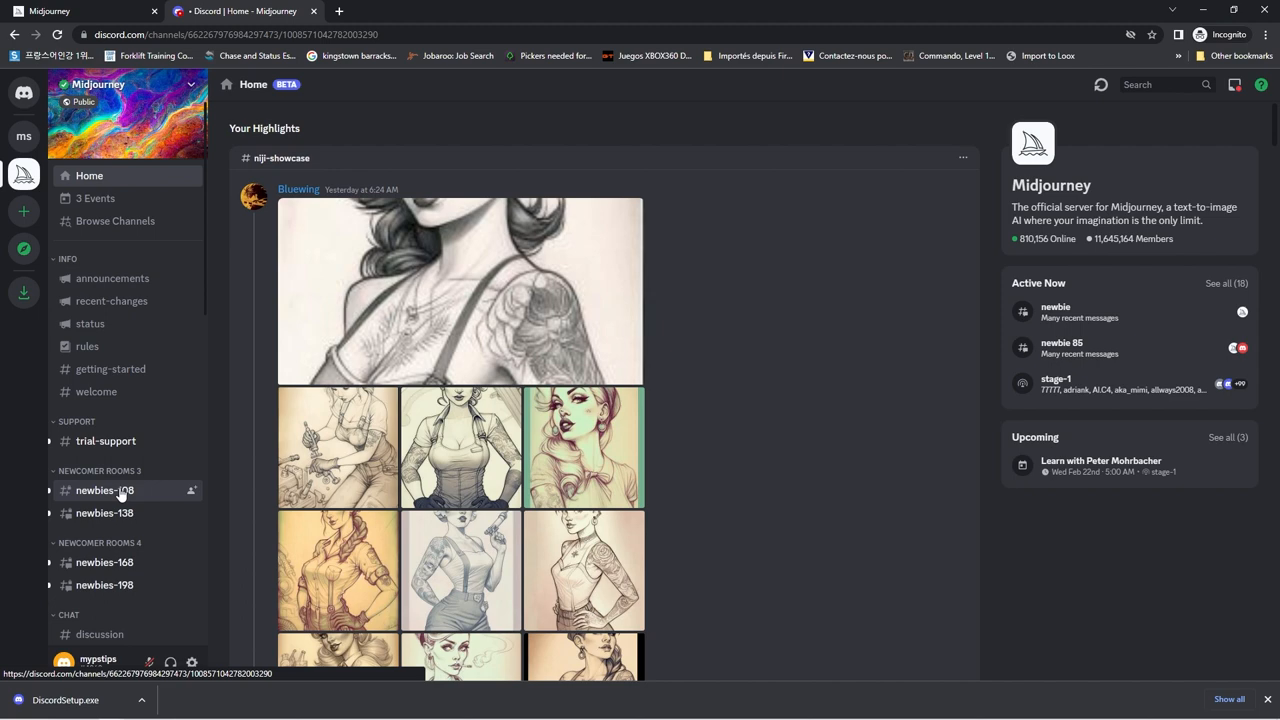
{"action": "left_click", "coordinate": [104, 490]}
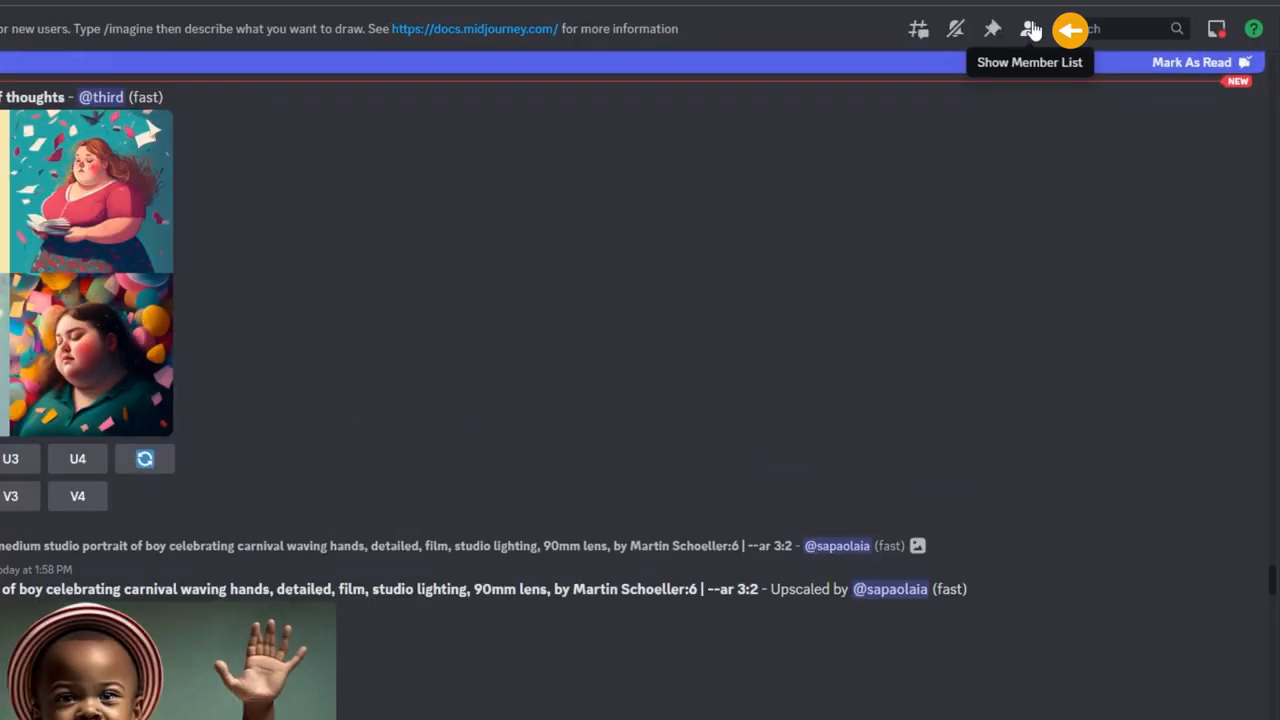
{"action": "left_click", "coordinate": [1028, 28]}
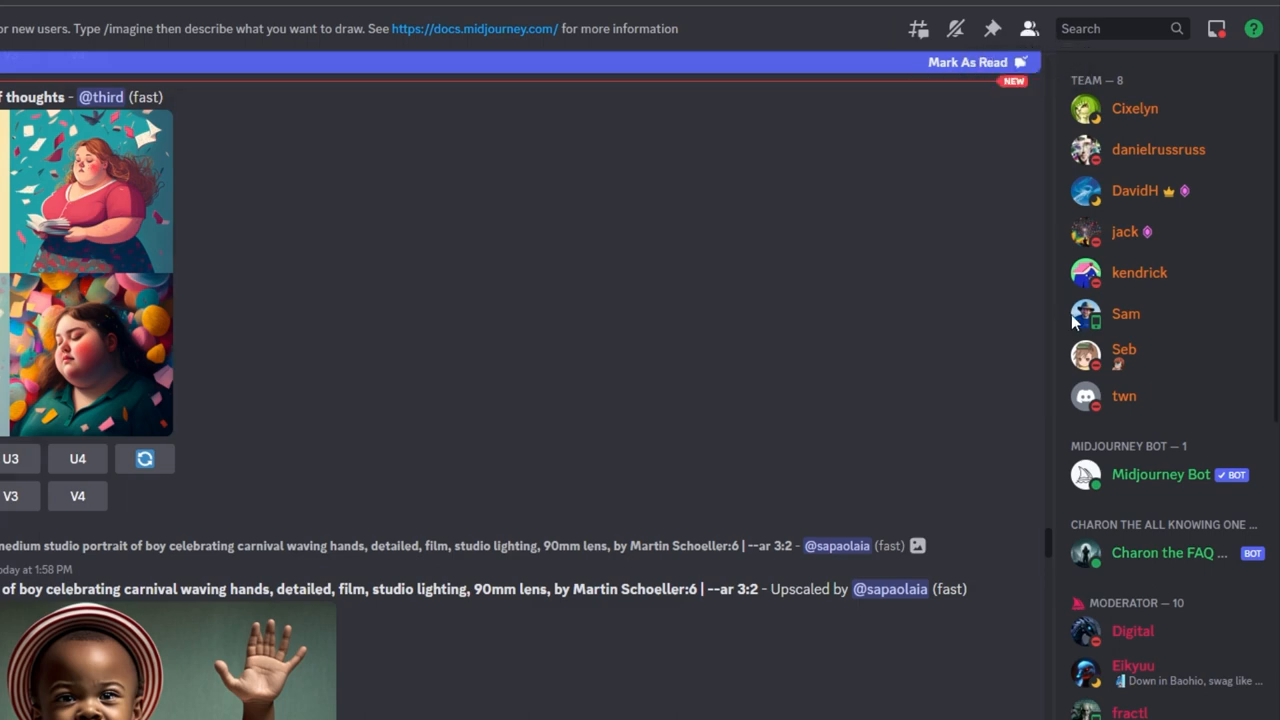
{"action": "mouse_move", "coordinate": [1148, 486]}
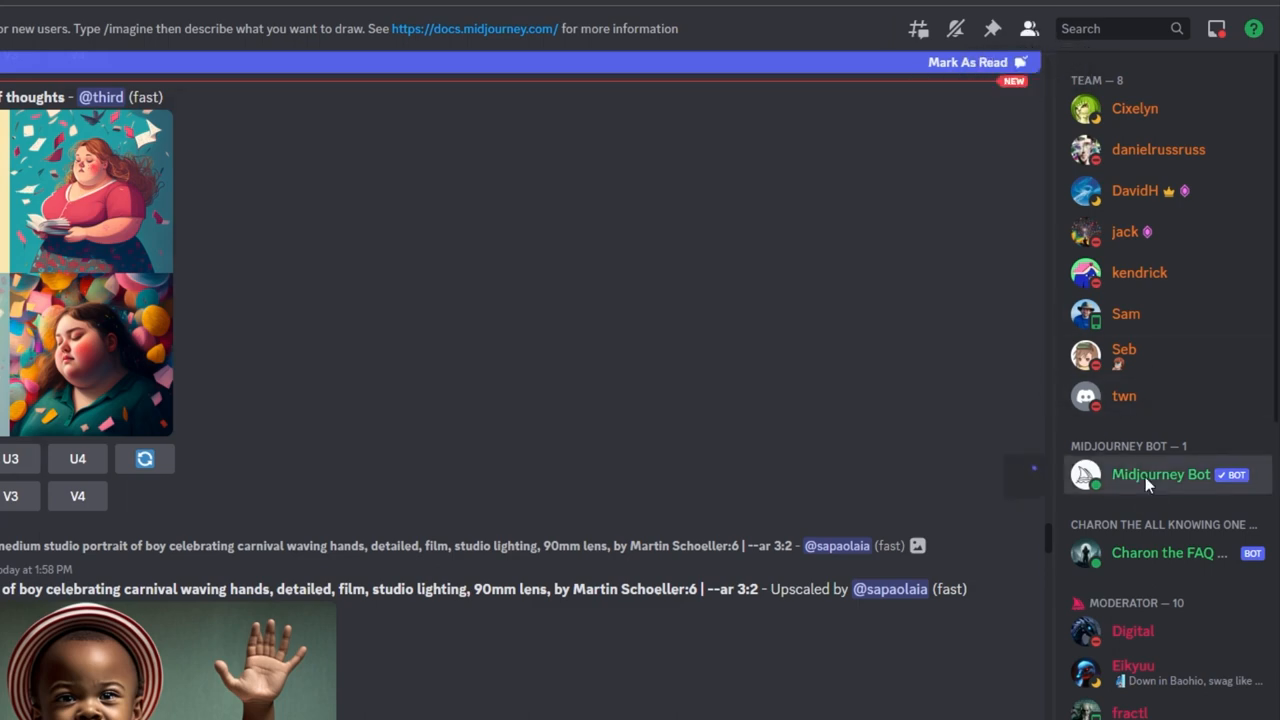
{"action": "left_click", "coordinate": [1160, 474]}
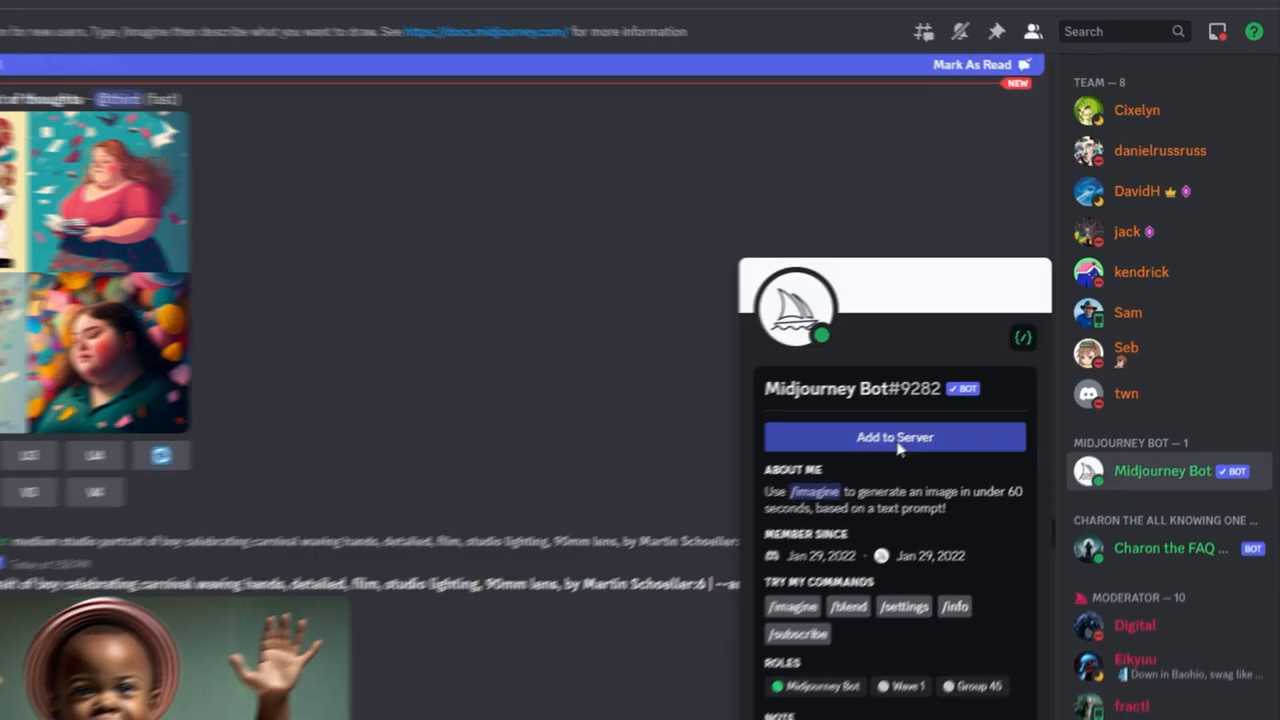
{"action": "left_click", "coordinate": [894, 436]}
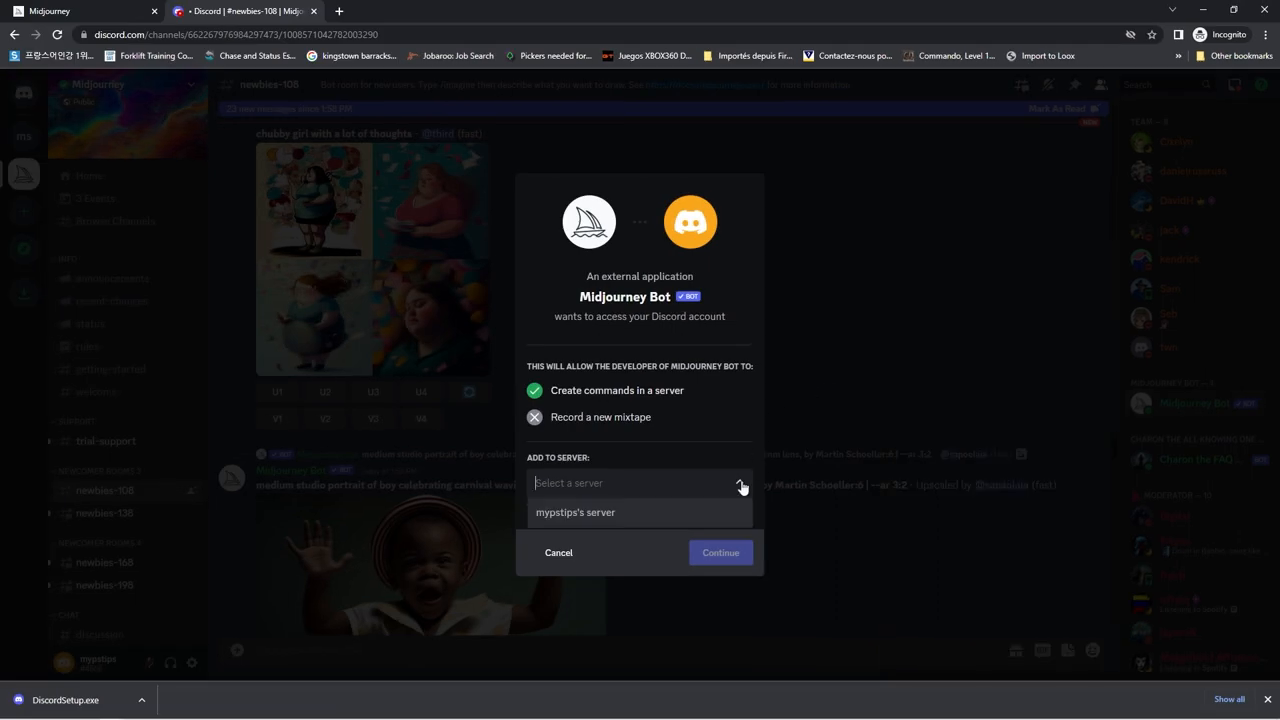
- Authorize the bot for mypstips's server with its listed permissions and pass the human check
{"action": "left_click", "coordinate": [576, 512]}
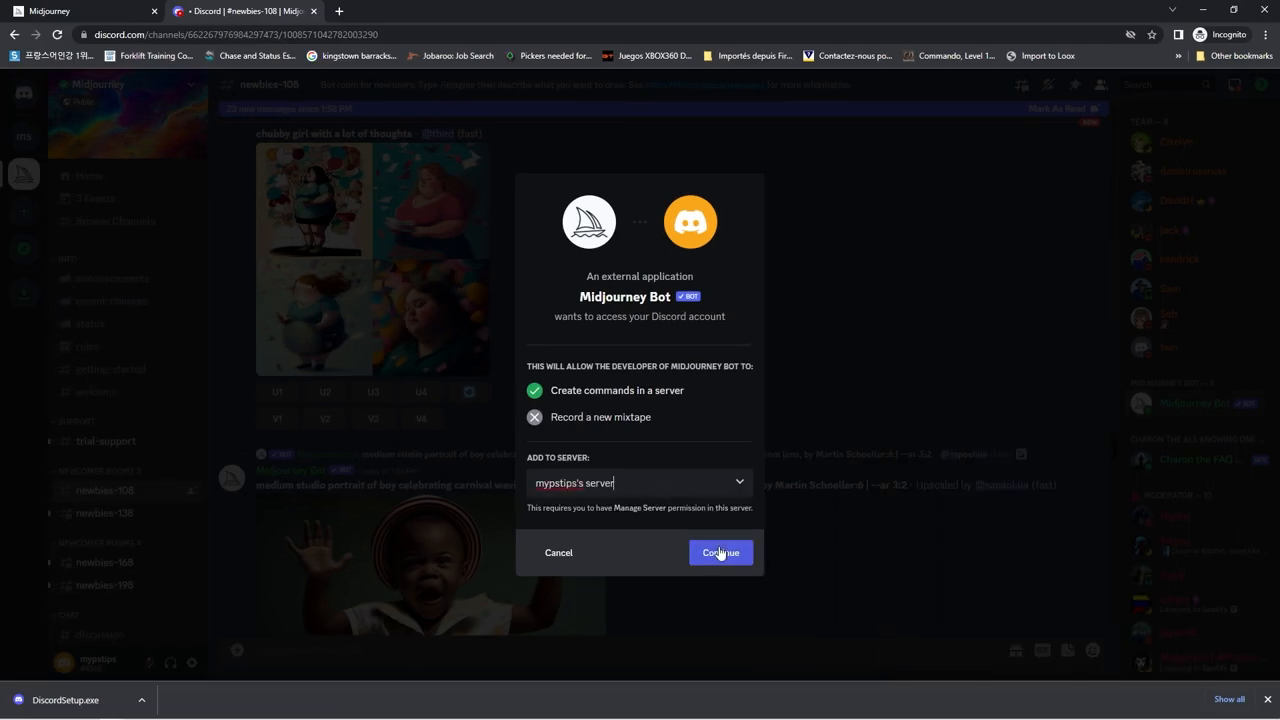
{"action": "left_click", "coordinate": [720, 552]}
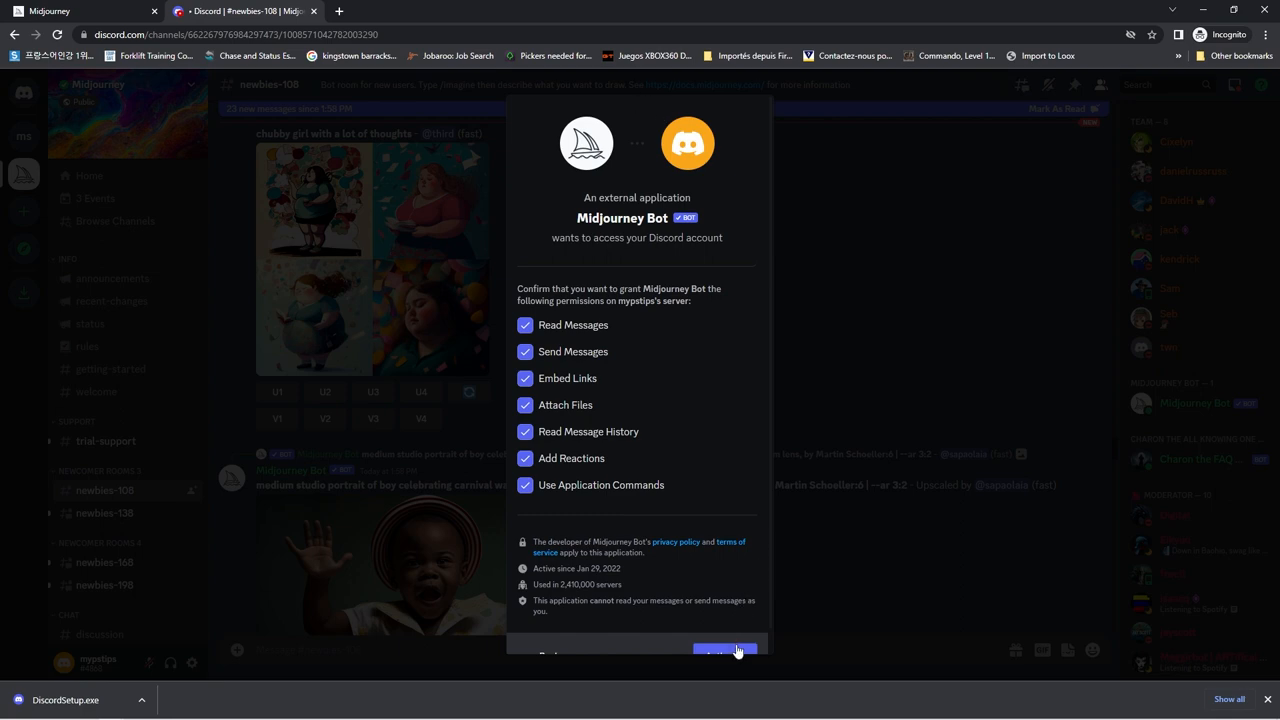
{"action": "left_click", "coordinate": [724, 652]}
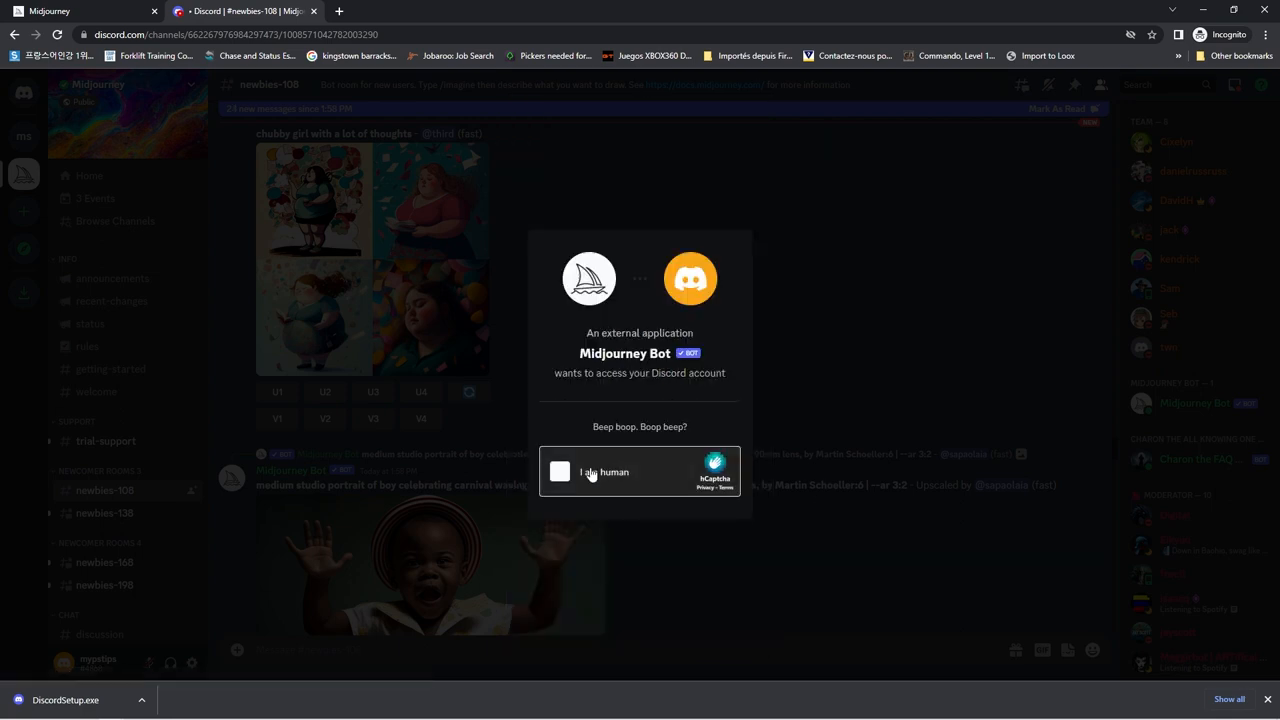
{"action": "left_click", "coordinate": [560, 472]}
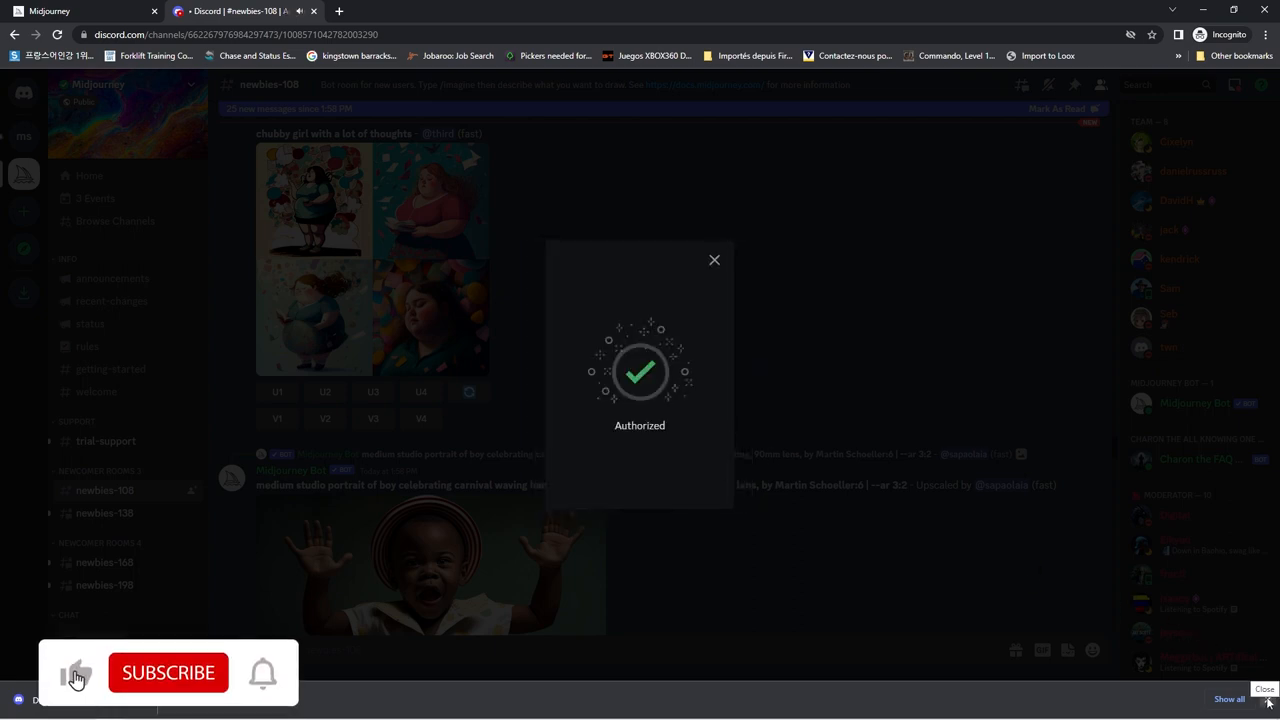
{"action": "left_click", "coordinate": [714, 260]}
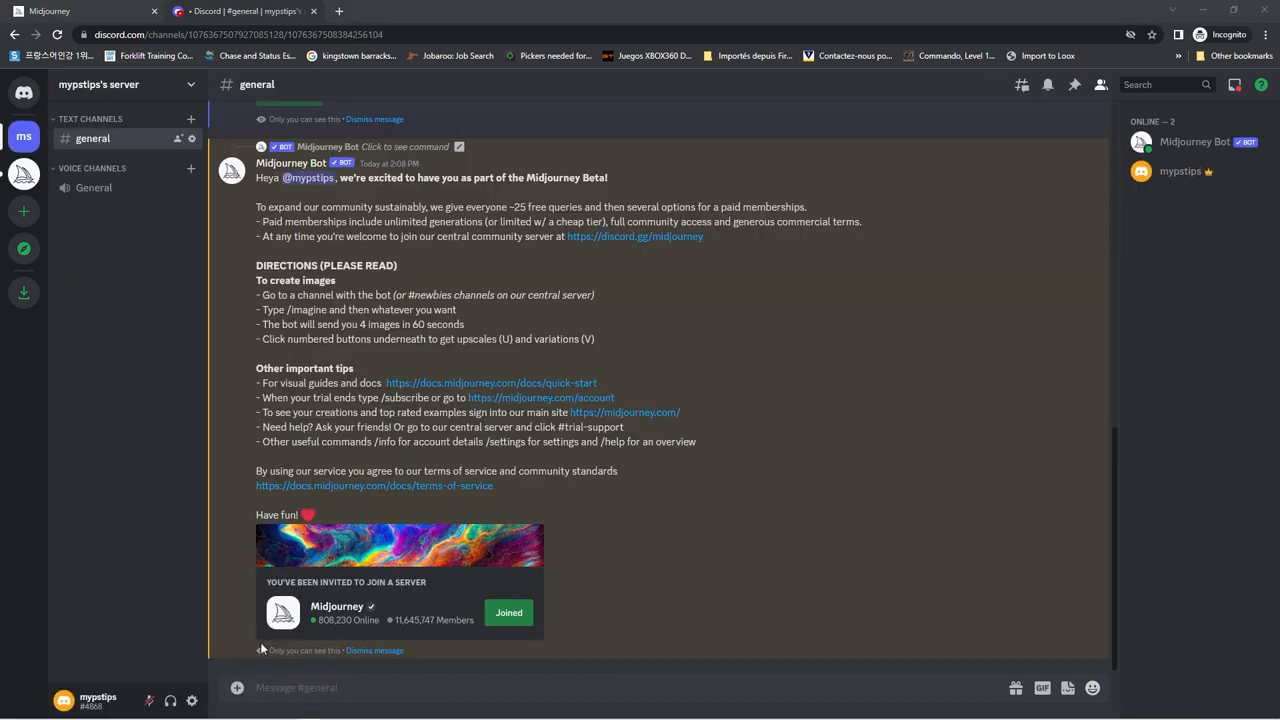
- Upload the Spider-Man and armored-figure photos to the general channel
{"action": "left_click", "coordinate": [236, 688]}
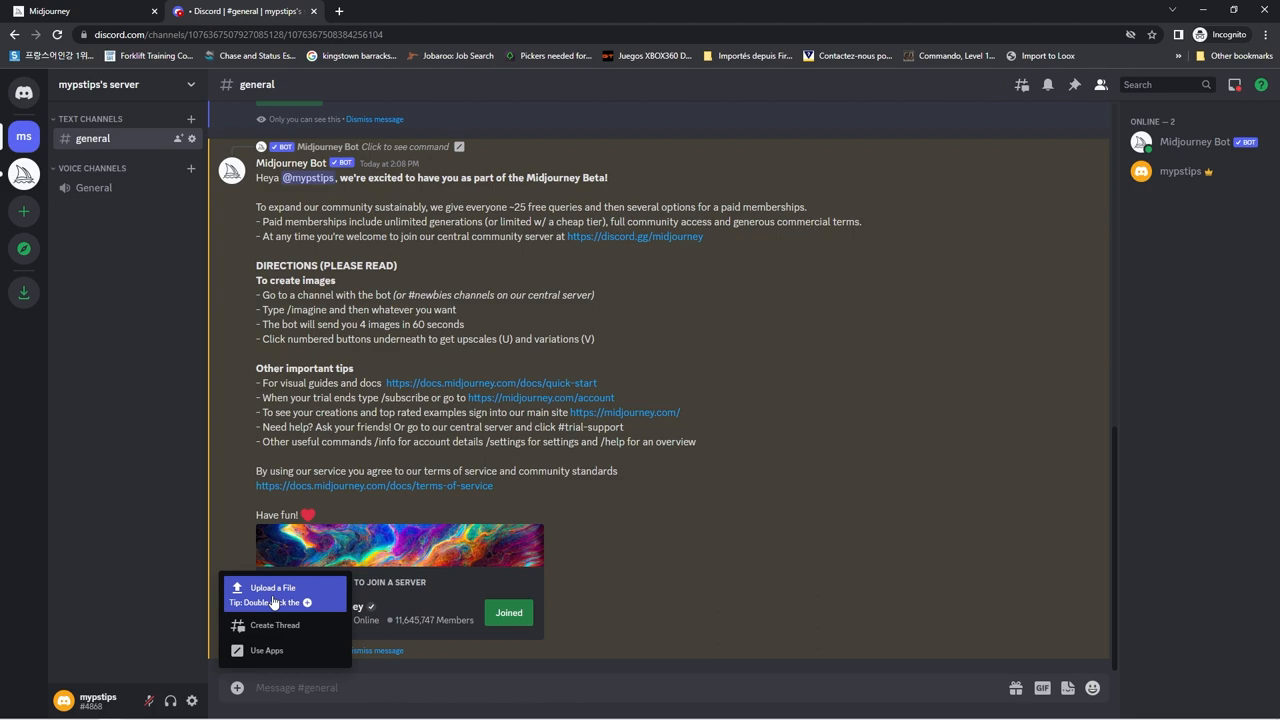
{"action": "left_click", "coordinate": [272, 588]}
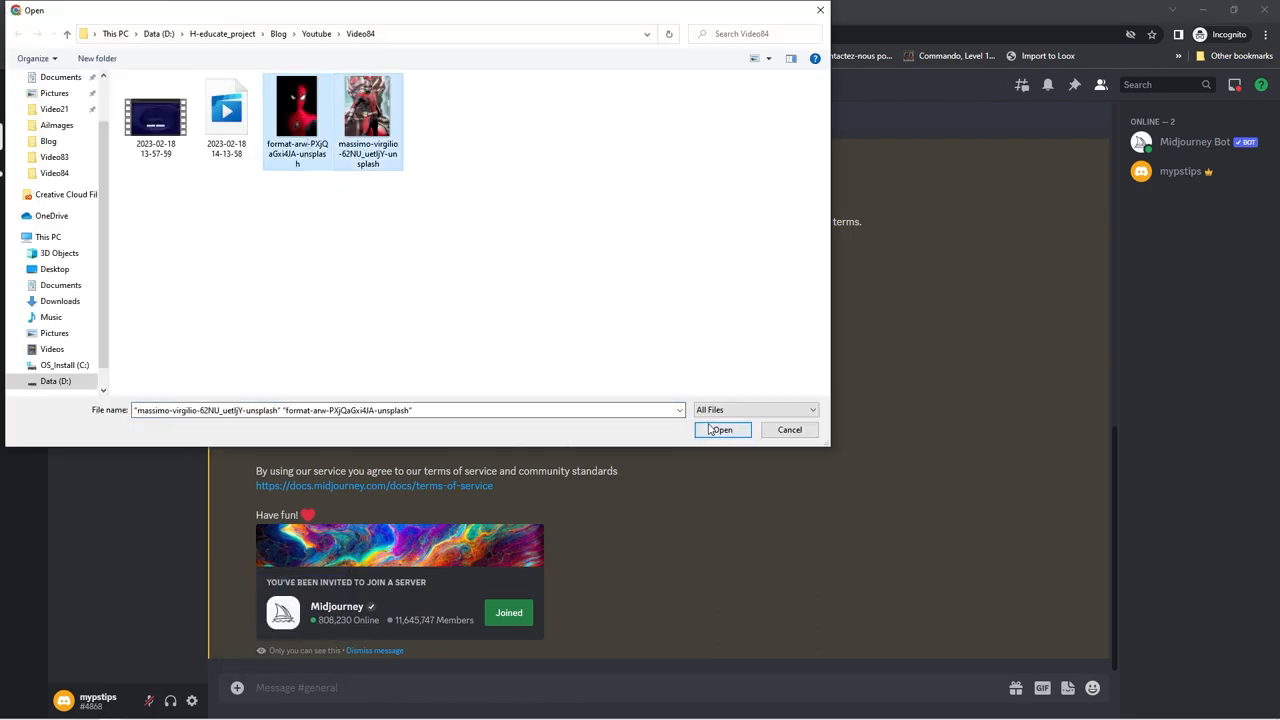
{"action": "left_click", "coordinate": [720, 428]}
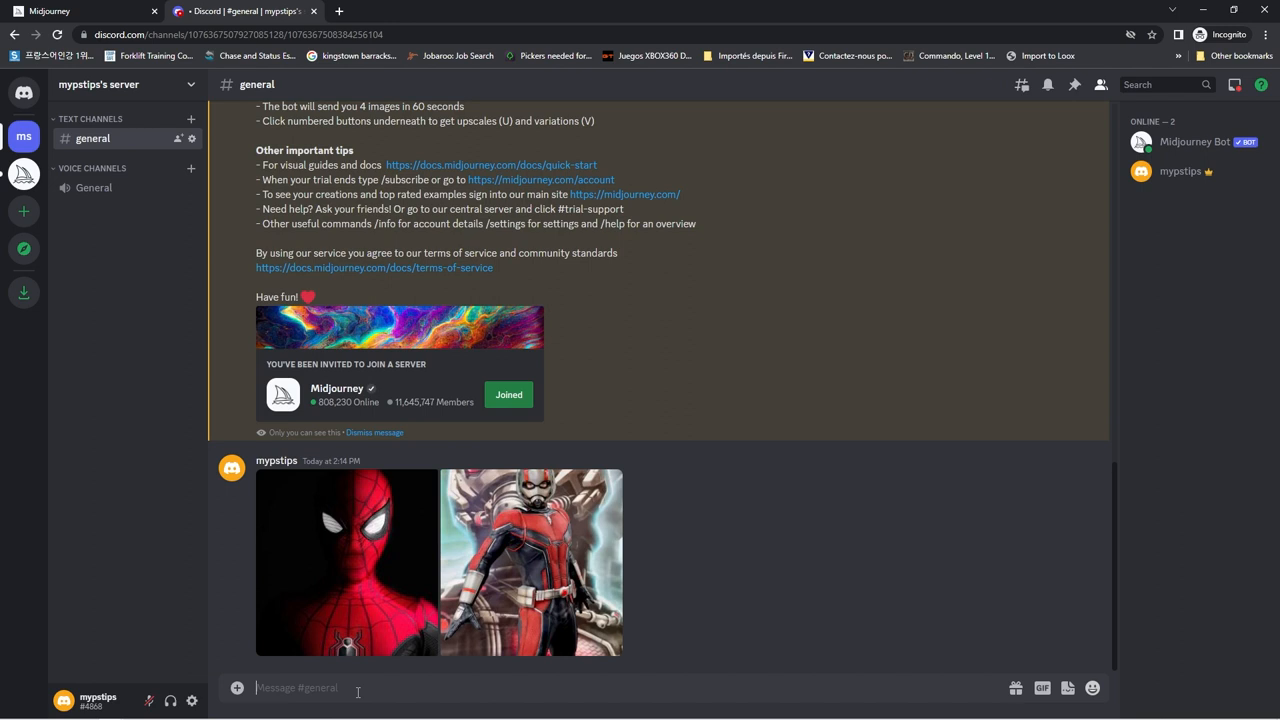
- Start an /imagine prompt and copy the links of both posted hero photos into it
{"action": "type", "text": "/imagine prompt"}
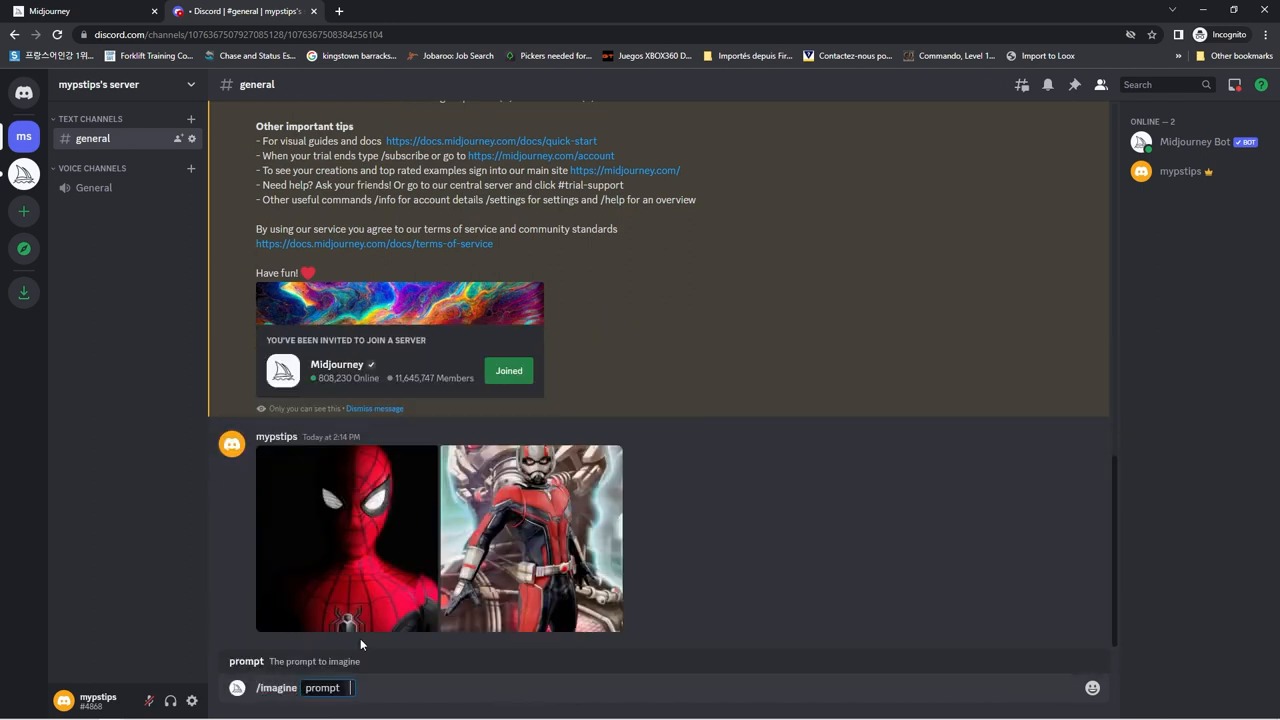
{"action": "left_click", "coordinate": [344, 536]}
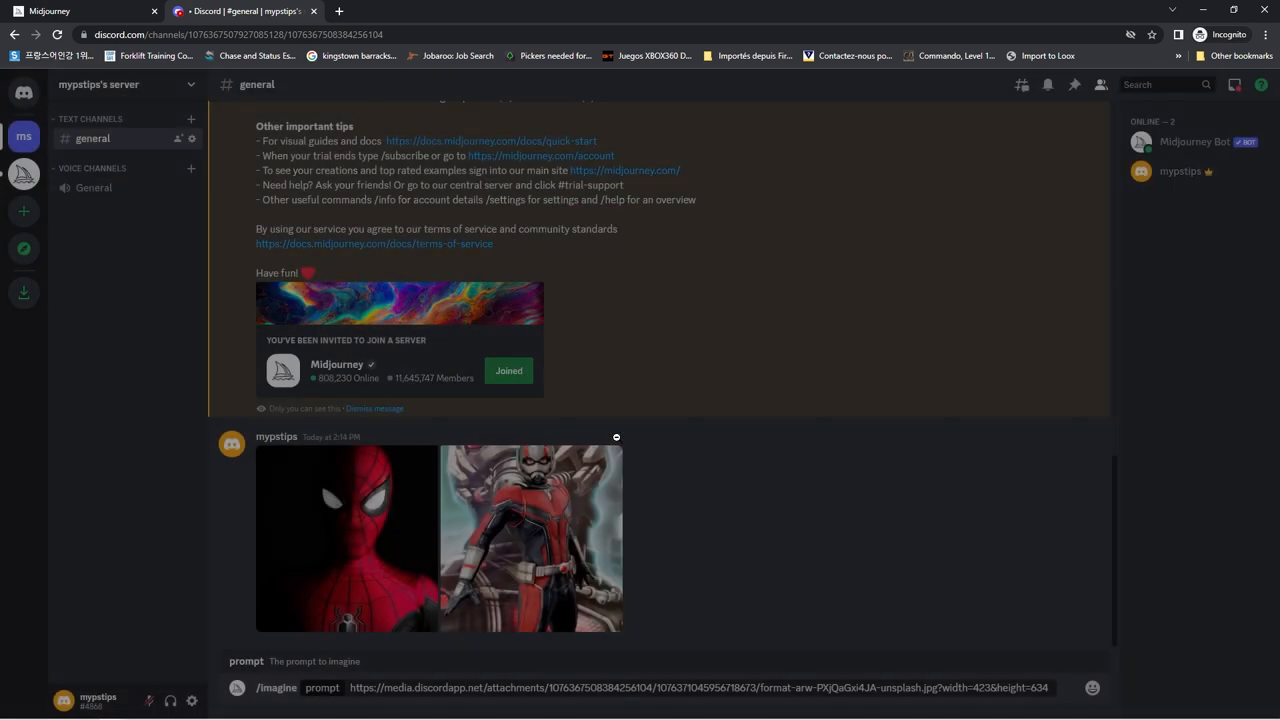
{"action": "right_click", "coordinate": [530, 536]}
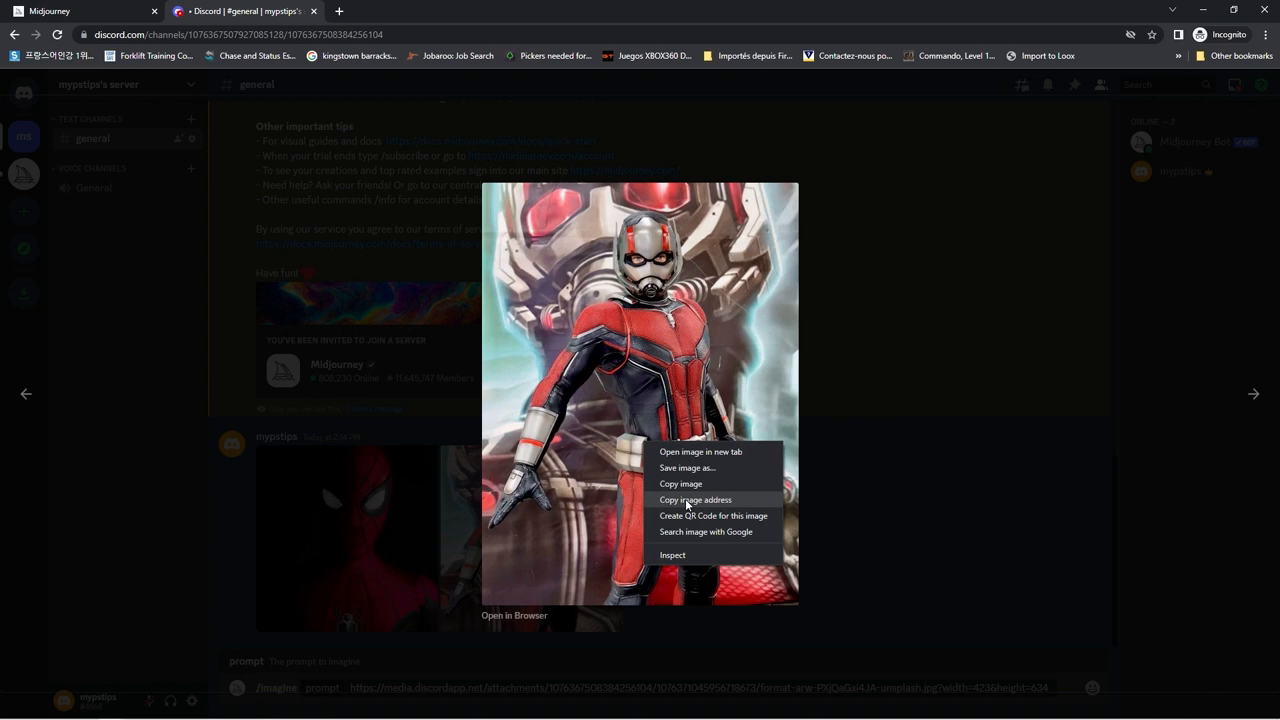
{"action": "left_click", "coordinate": [820, 572]}
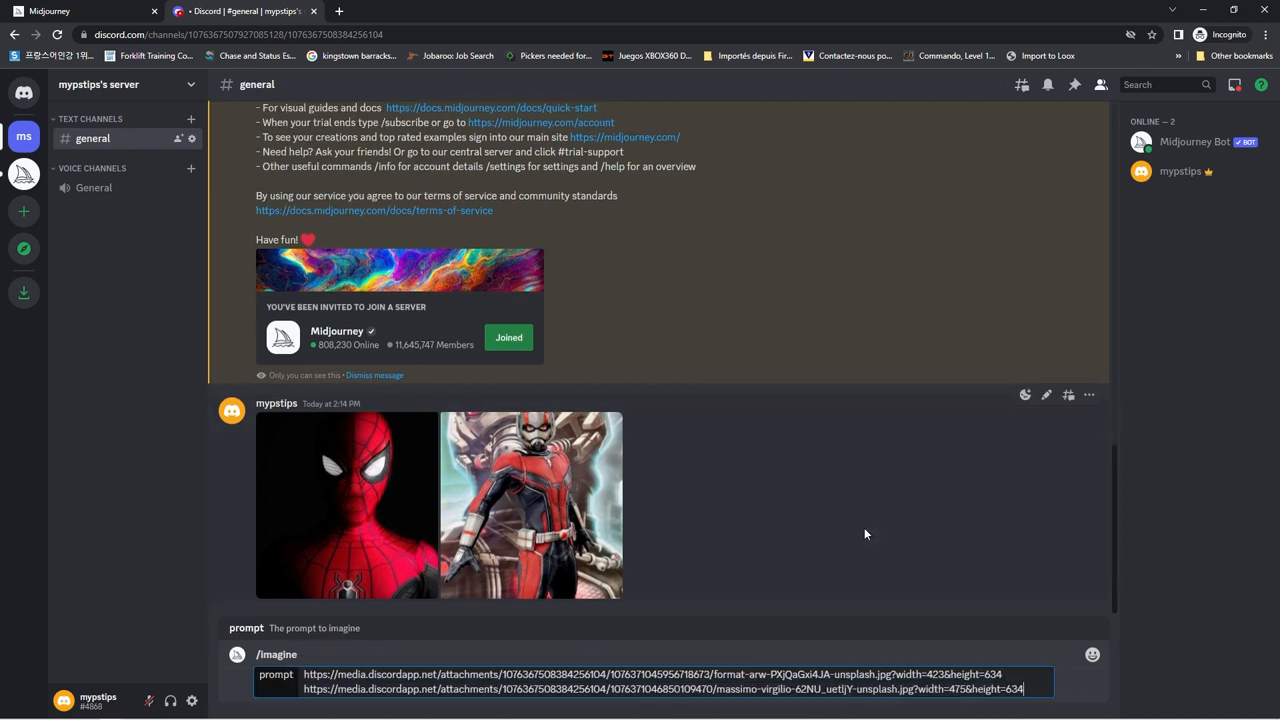
- Add the keywords 'fantasy, ultra realistic, ultimate super' to the prompt
{"action": "type", "text": "fantasy, ultra realis"}
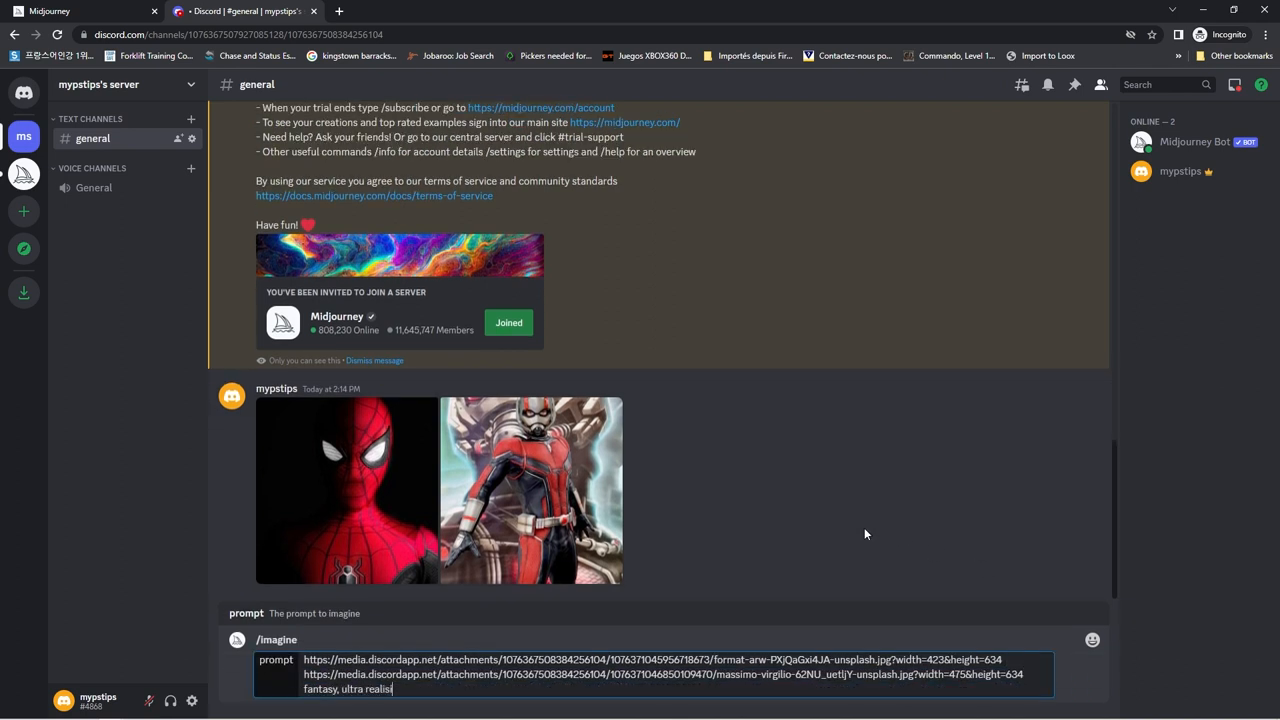
{"action": "type", "text": "tic, ultimate super"}
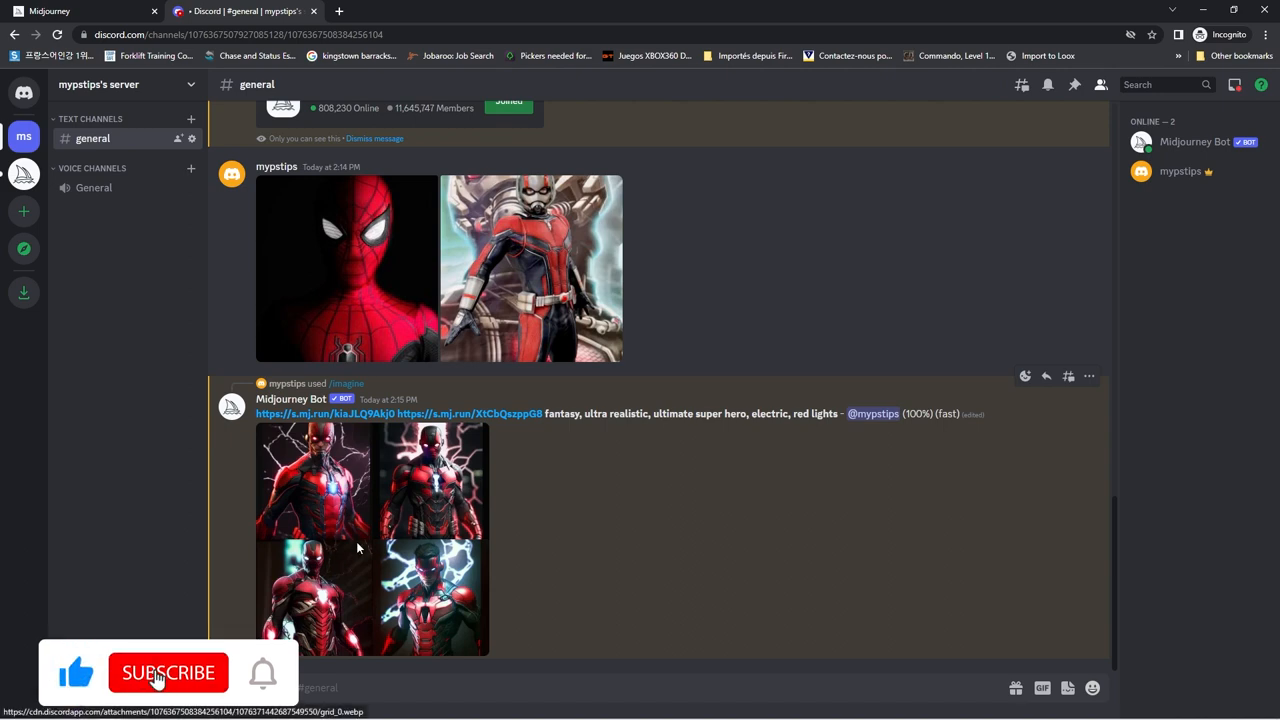
- Send the prompt, re-roll a fresh set of four superhero images and view the new grid
{"action": "left_click", "coordinate": [370, 540]}
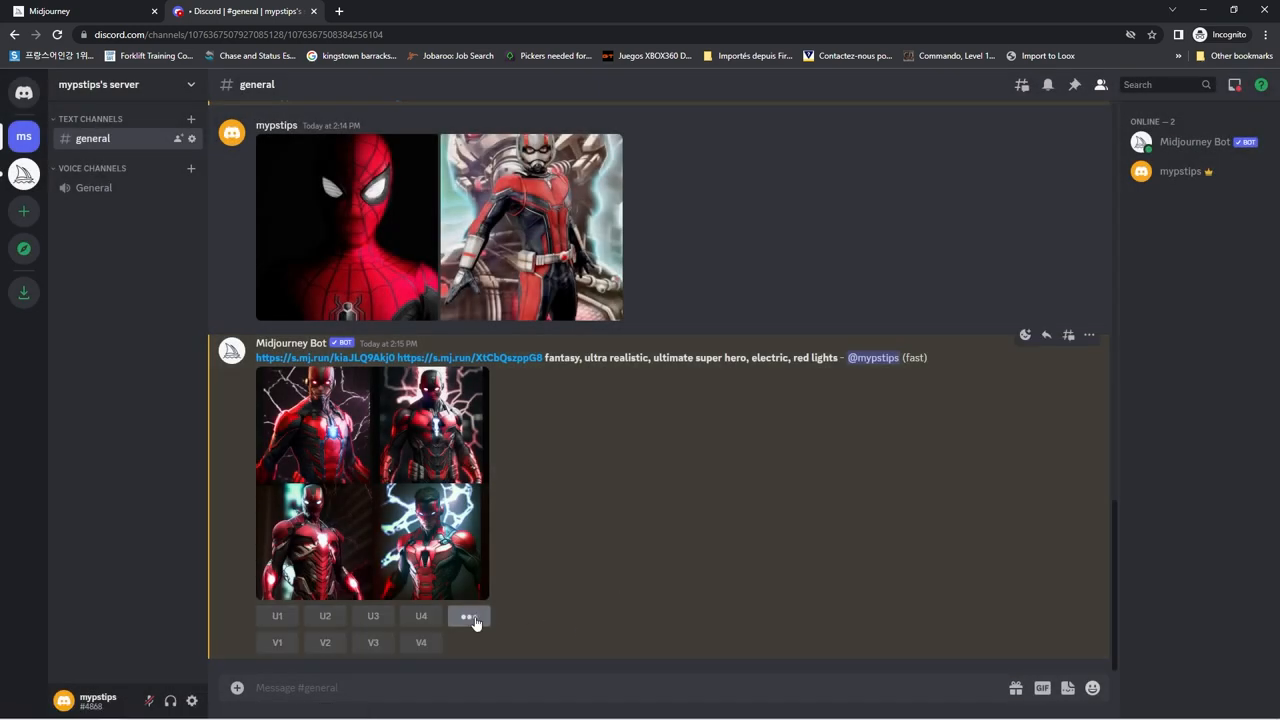
{"action": "left_click", "coordinate": [468, 616]}
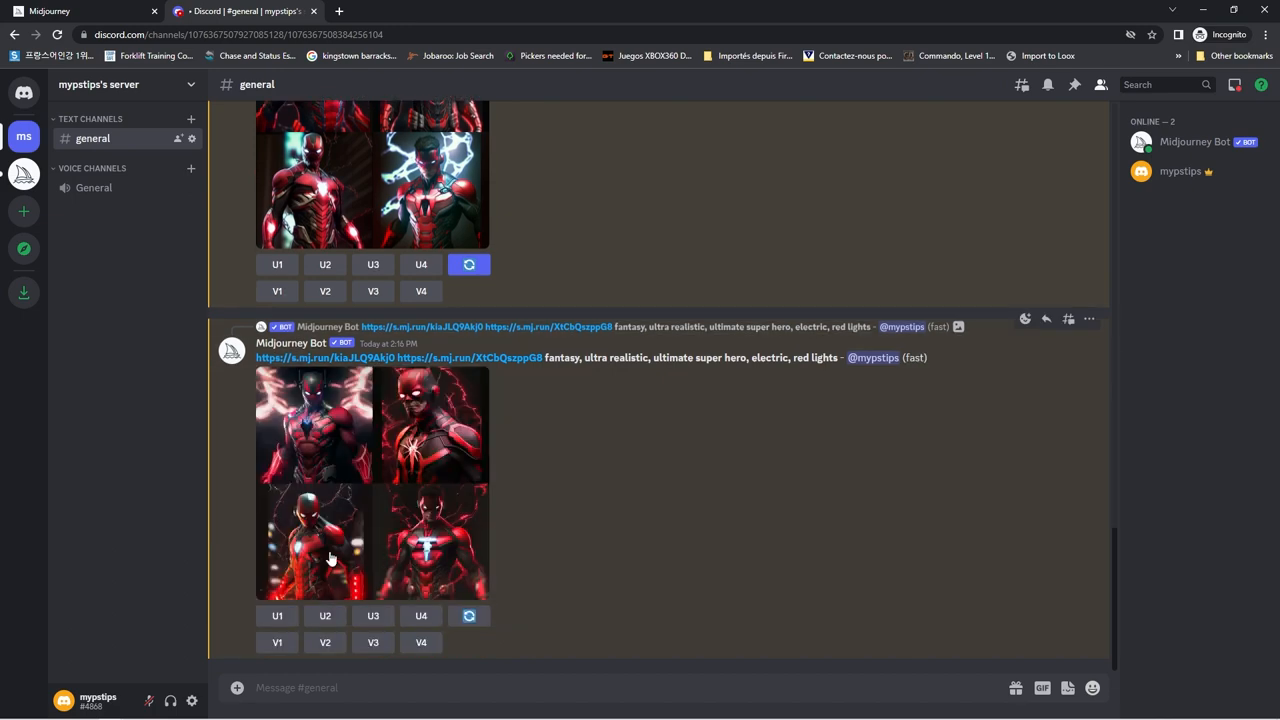
{"action": "left_click", "coordinate": [312, 544]}
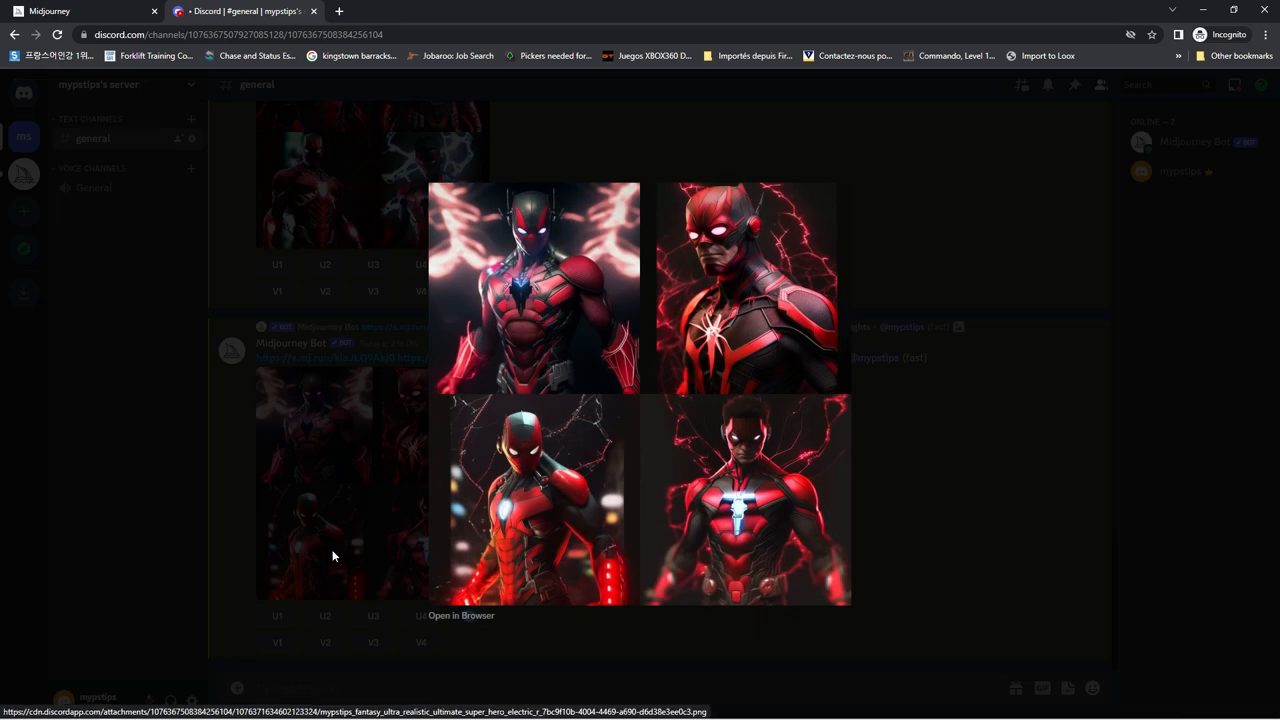
{"action": "mouse_move", "coordinate": [516, 526]}
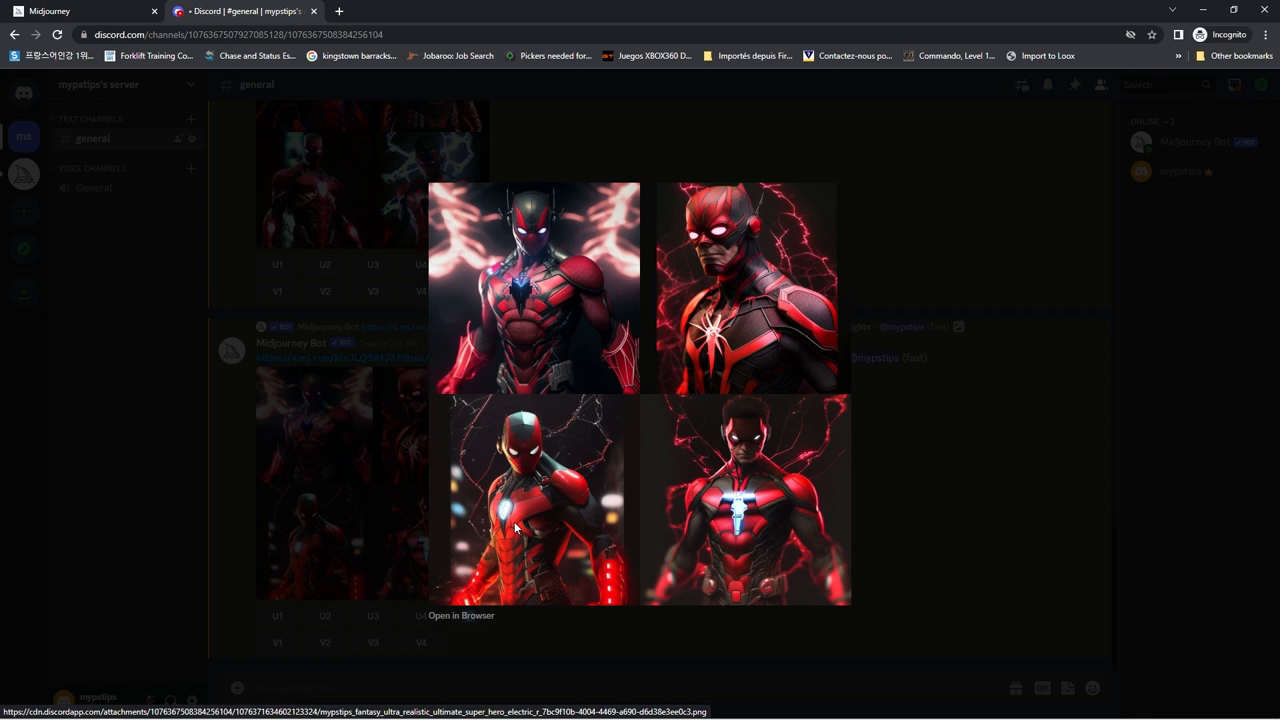
{"action": "mouse_move", "coordinate": [908, 492]}
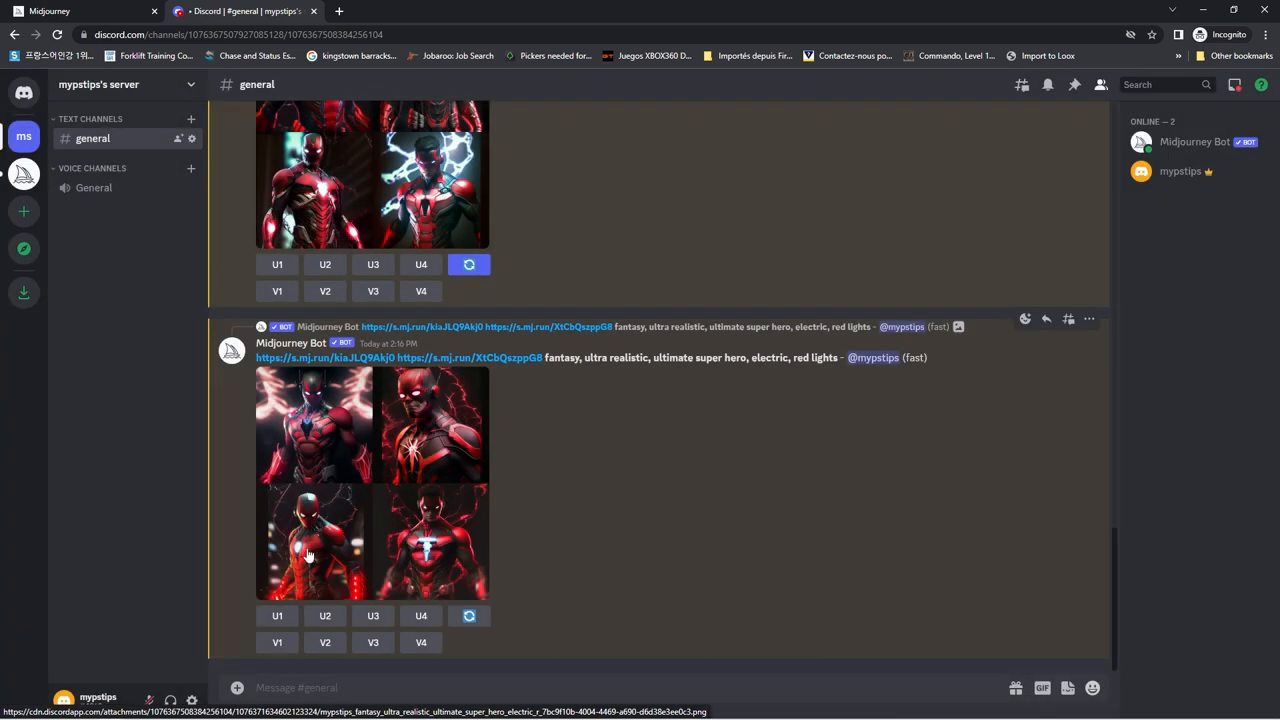
- Upscale the third image (U3) and open the result full-size in the browser
{"action": "left_click", "coordinate": [372, 616]}
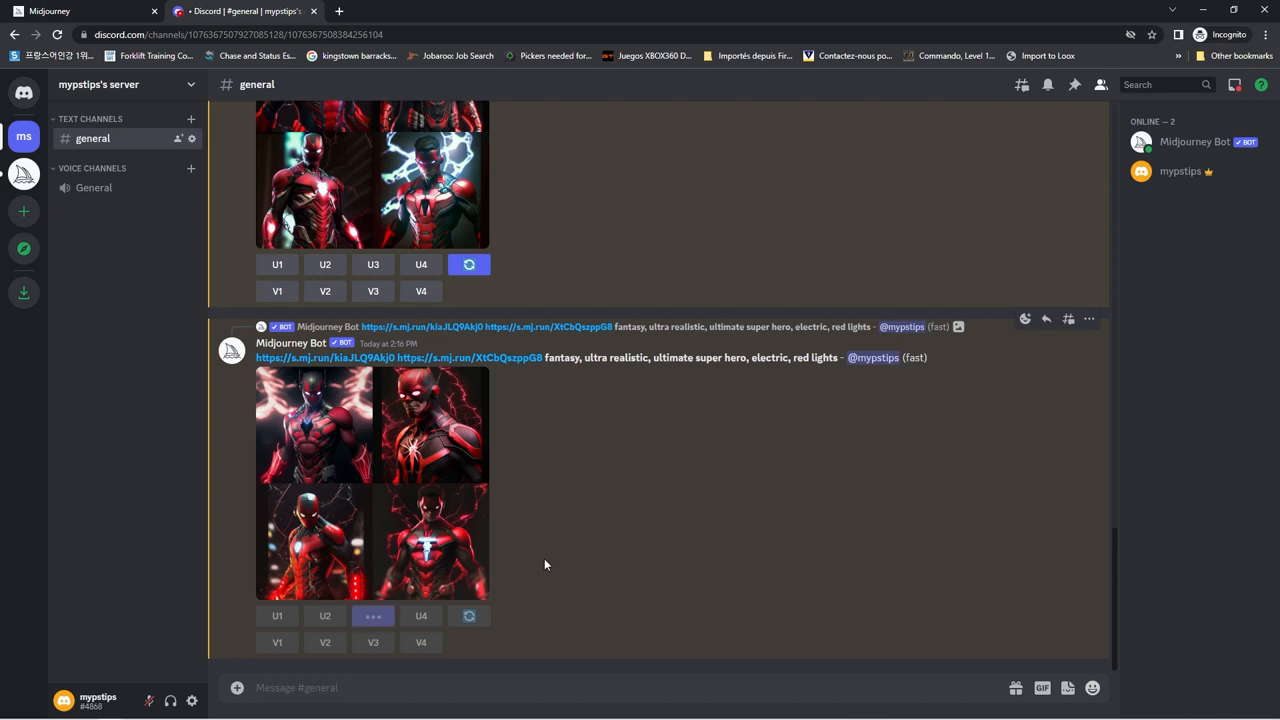
{"action": "left_click", "coordinate": [372, 616]}
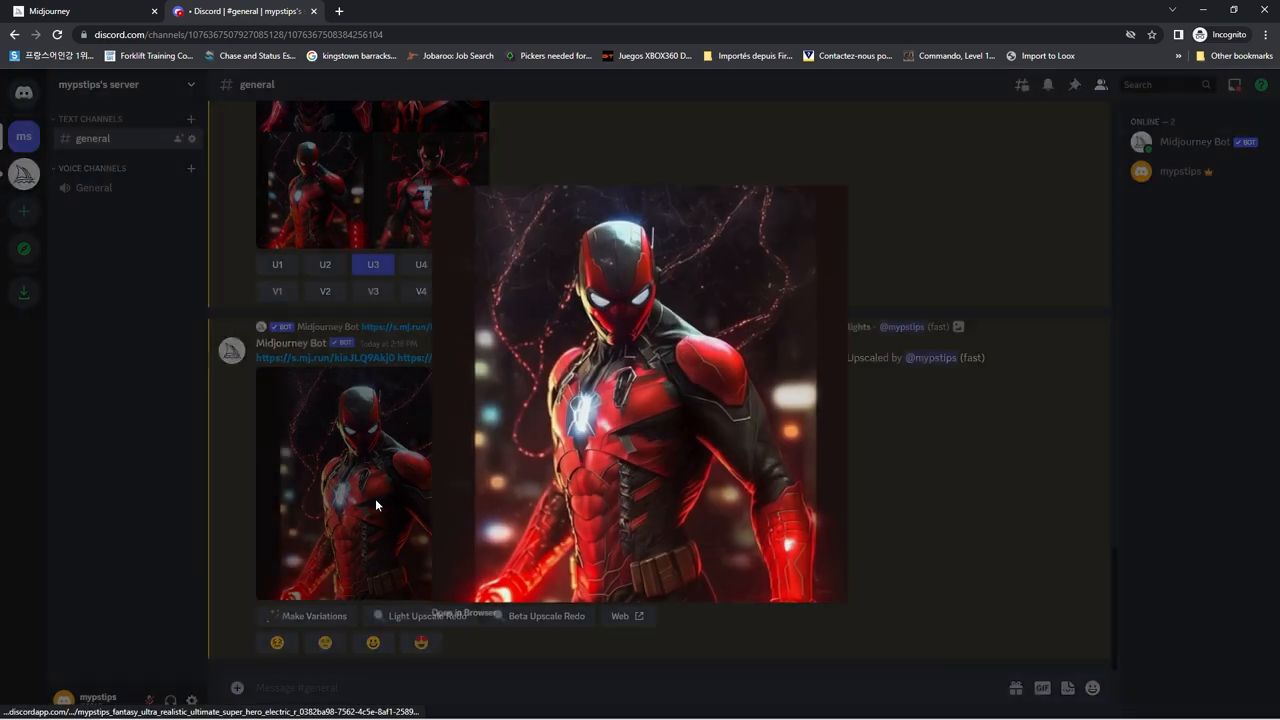
{"action": "right_click", "coordinate": [676, 344]}
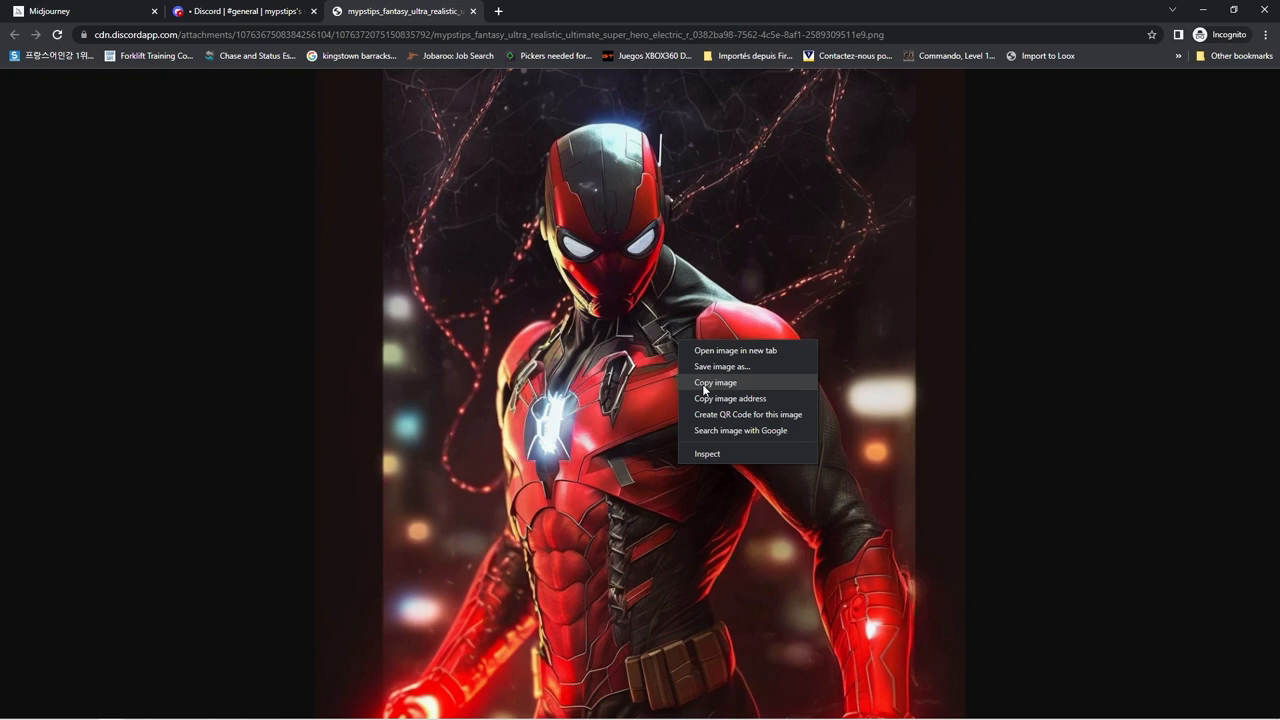
- Save the upscaled red electric superhero image as a download
{"action": "left_click", "coordinate": [722, 366]}
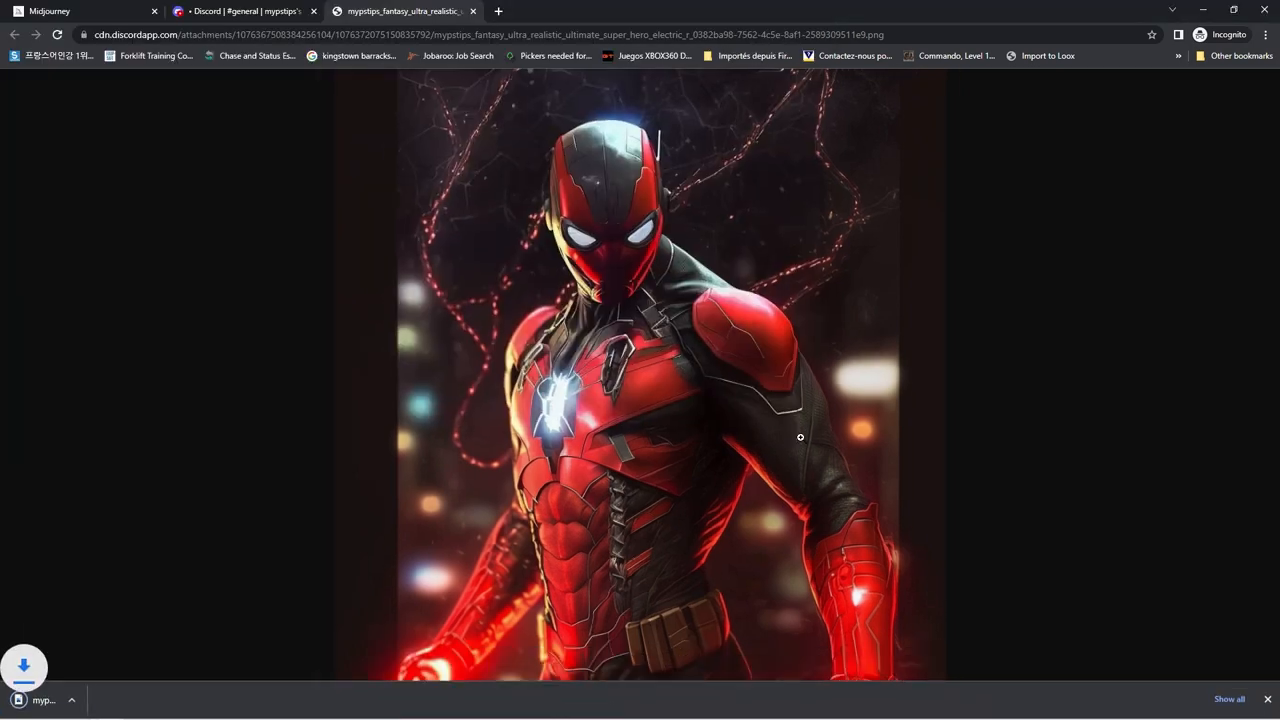